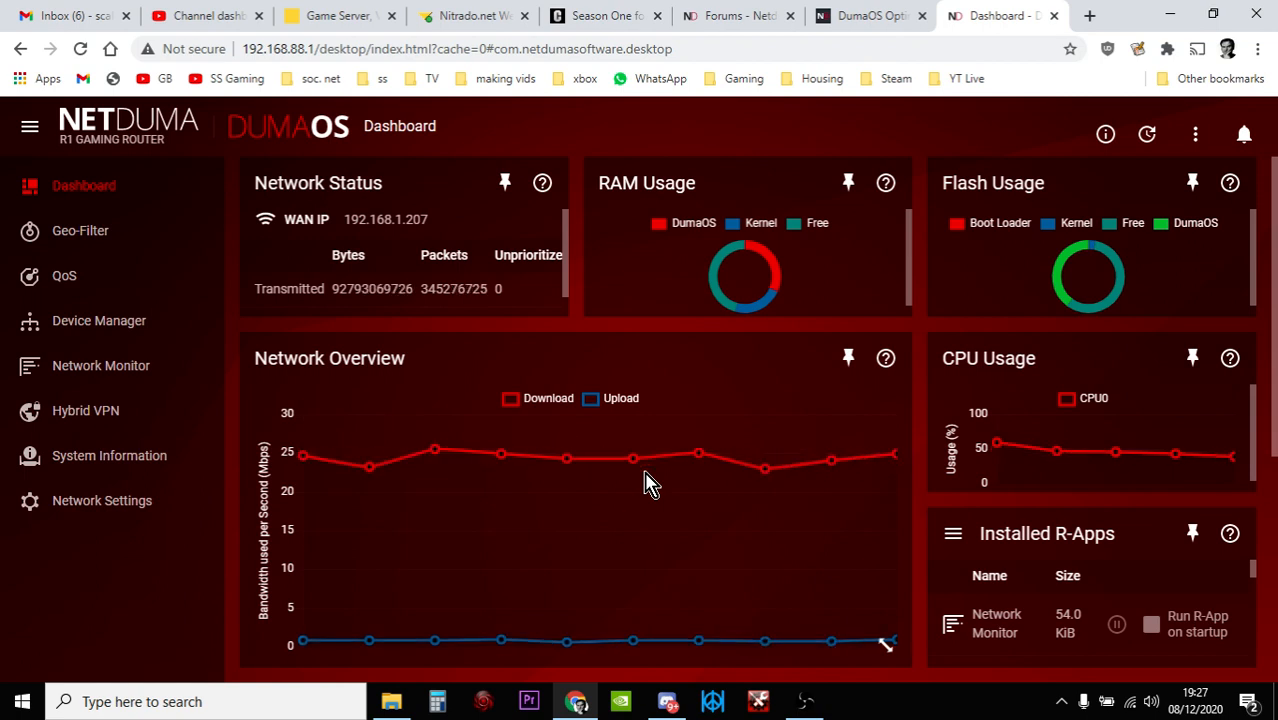
pyautogui.moveTo(64, 276)
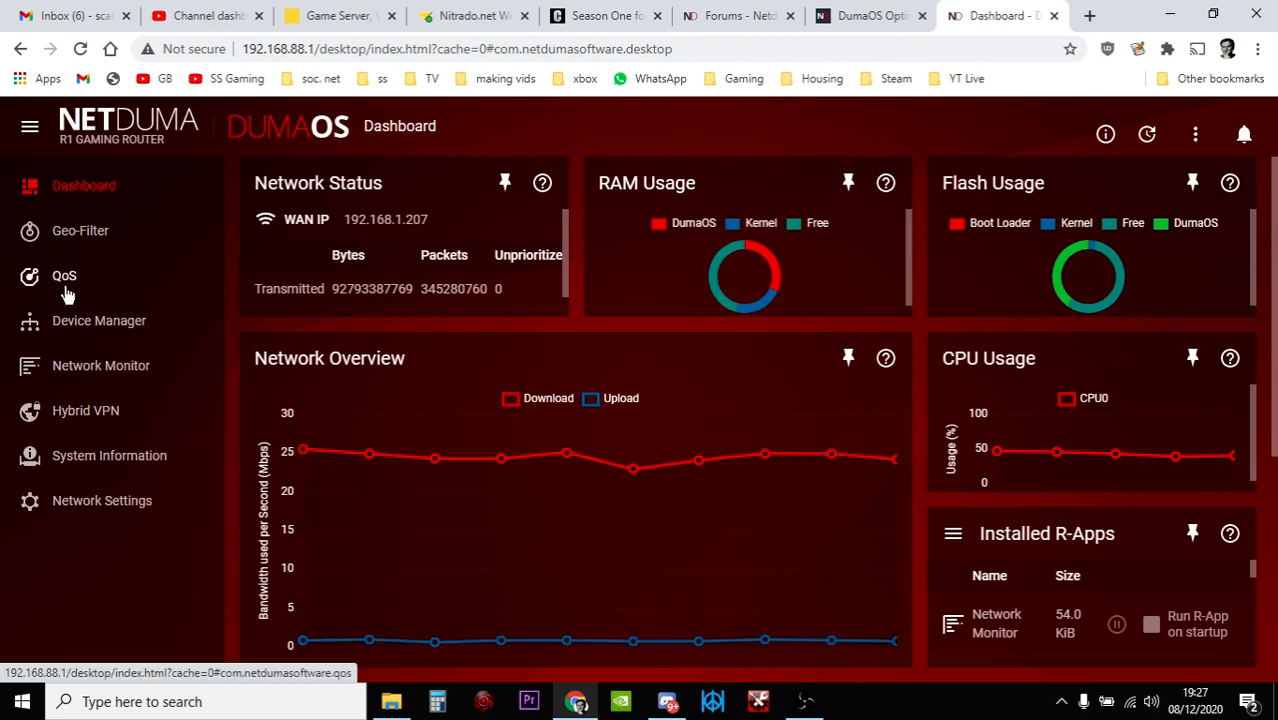
# Review the QoS page's Anti-Bufferbloat and Bandwidth Allocation - Download panels (25 each across four devices)
pyautogui.click(64, 276)
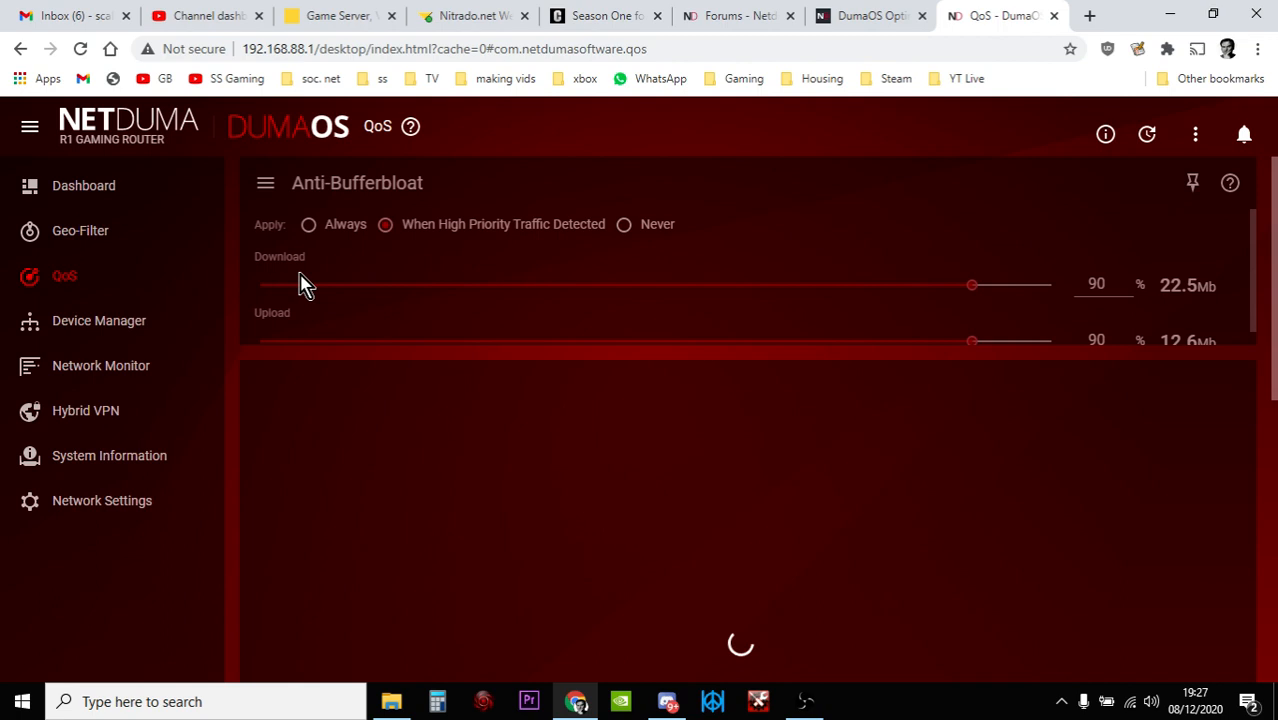
pyautogui.scroll(-3)
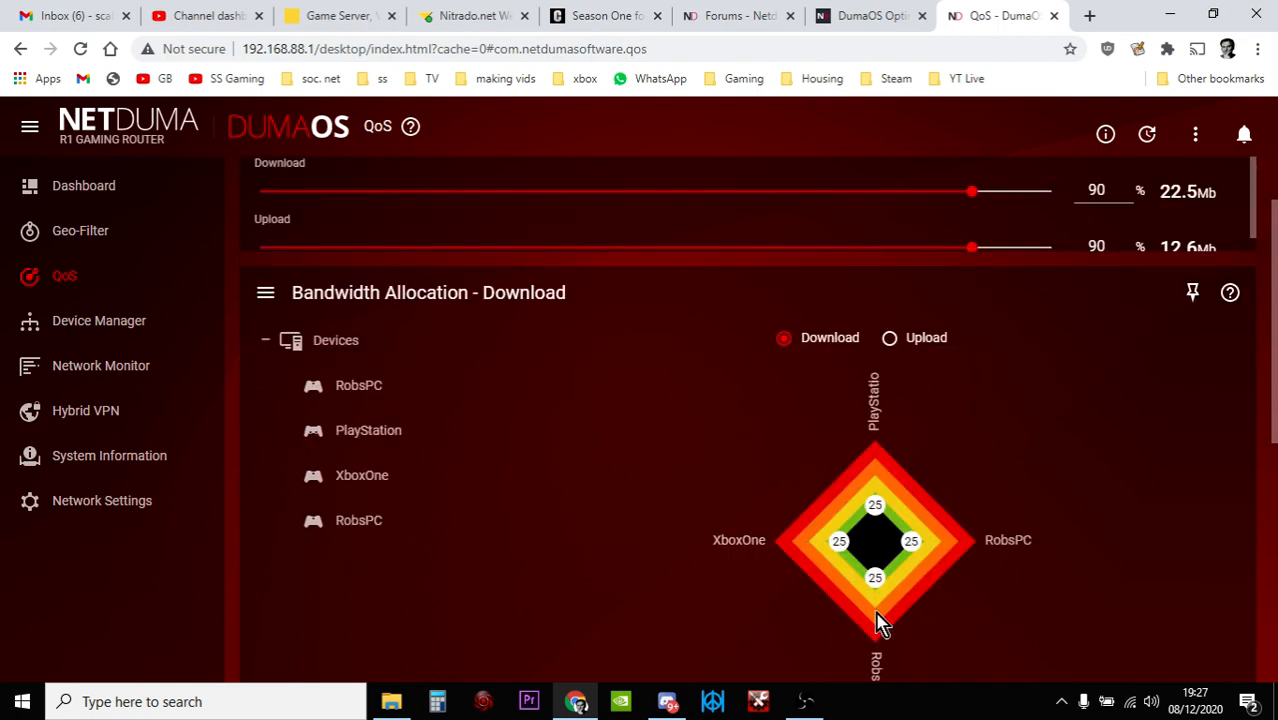
pyautogui.moveTo(896, 572)
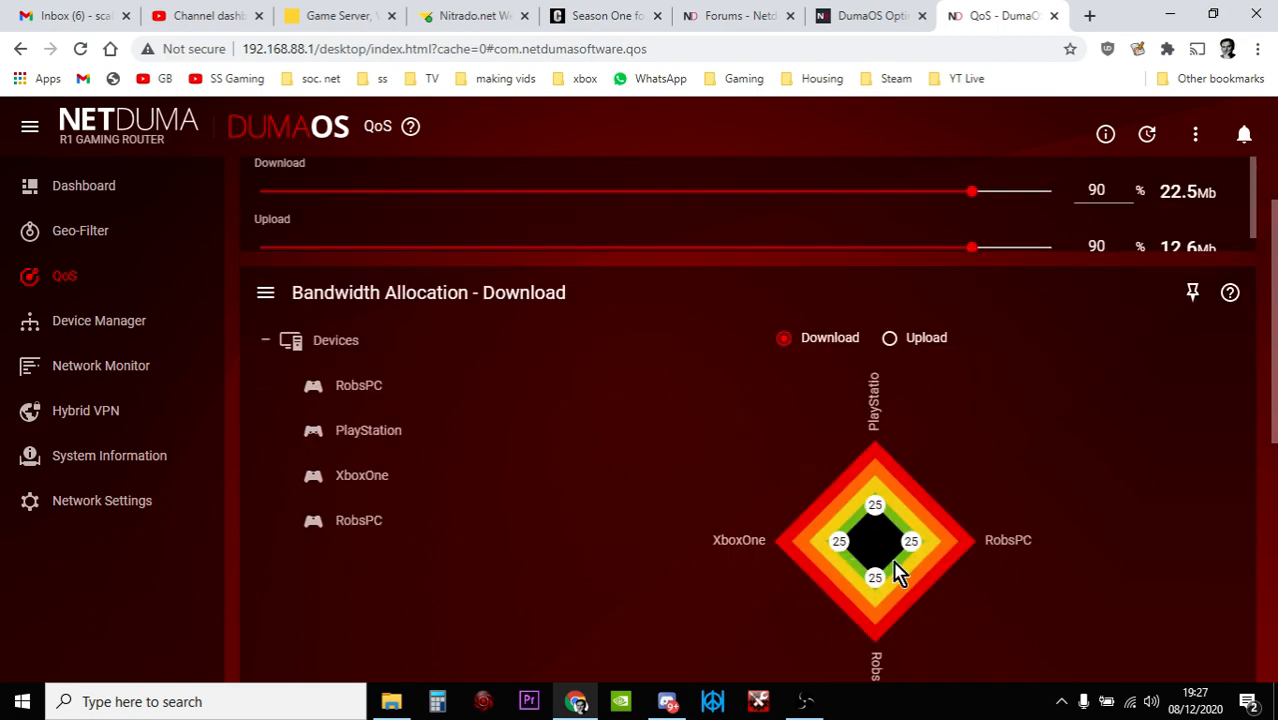
pyautogui.scroll(-3)
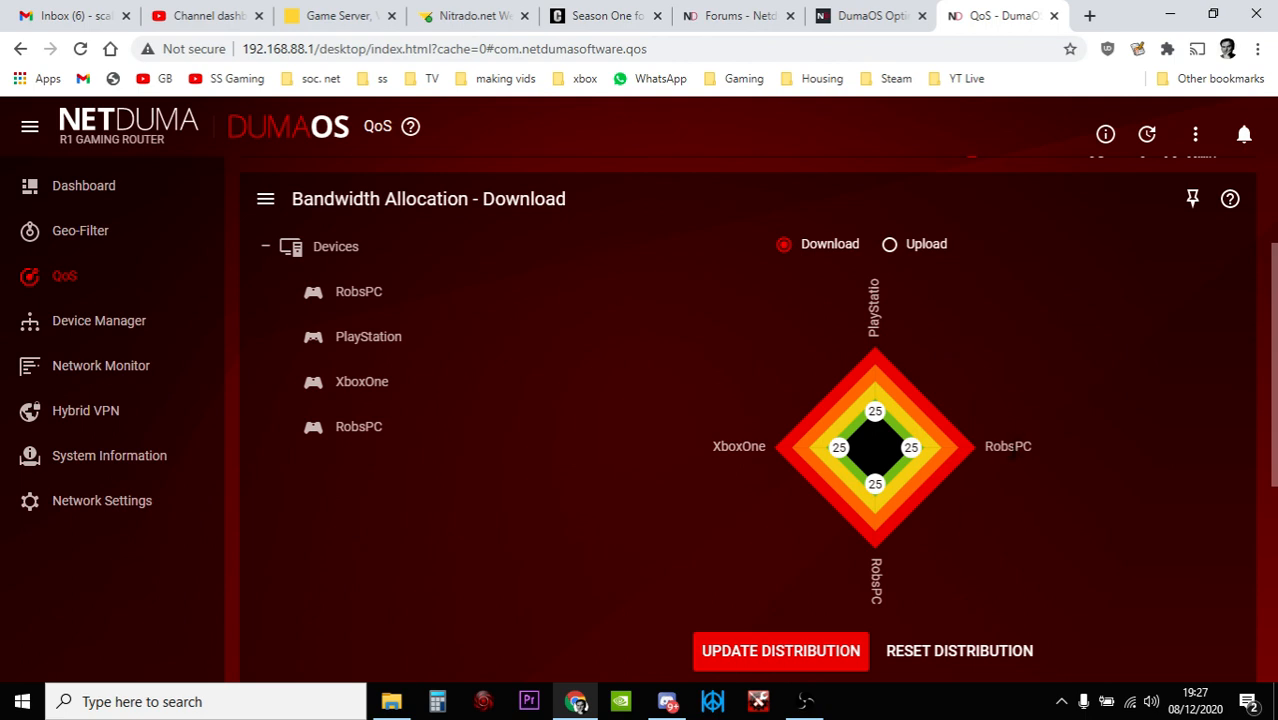
pyautogui.moveTo(996, 492)
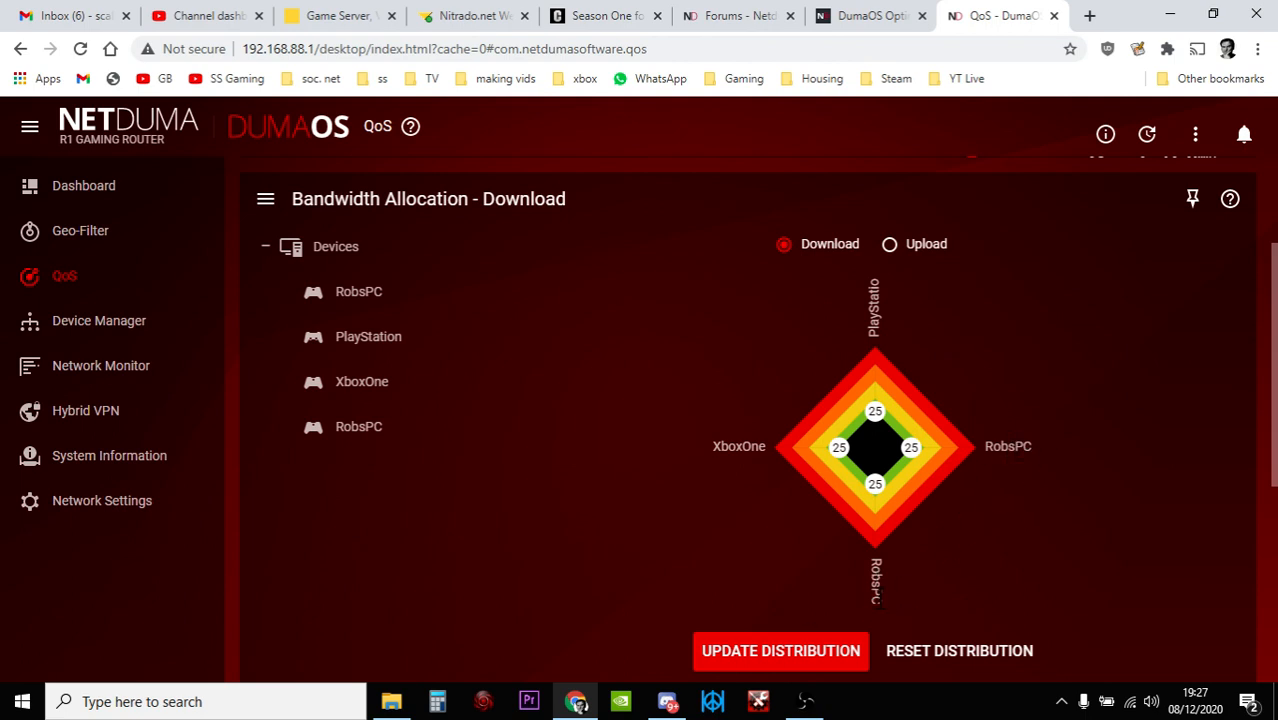
pyautogui.scroll(3)
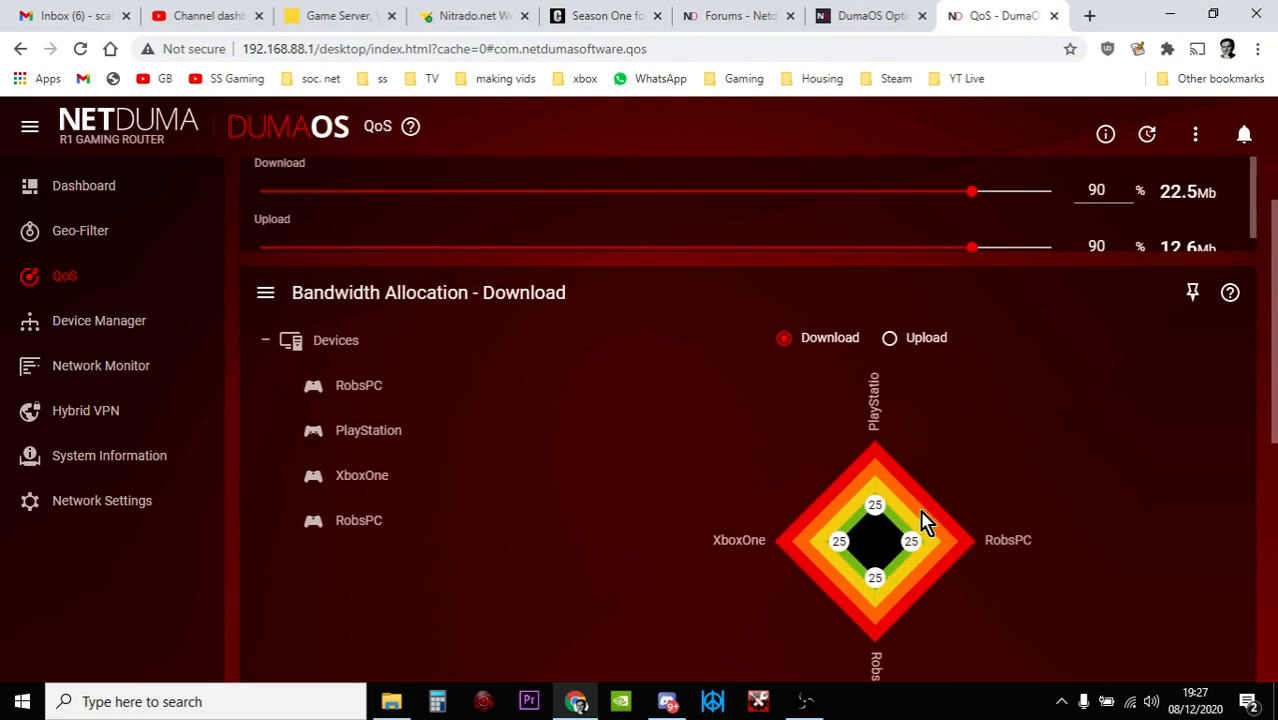
pyautogui.moveTo(832, 516)
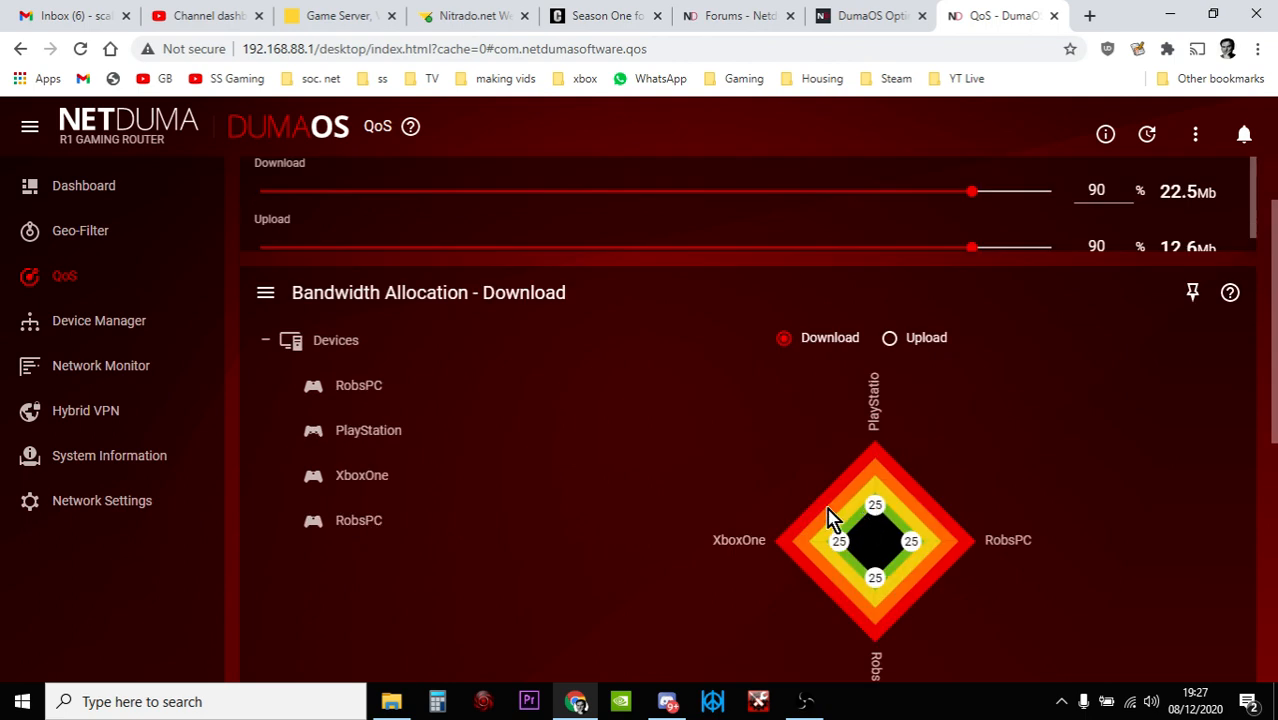
pyautogui.moveTo(878, 502)
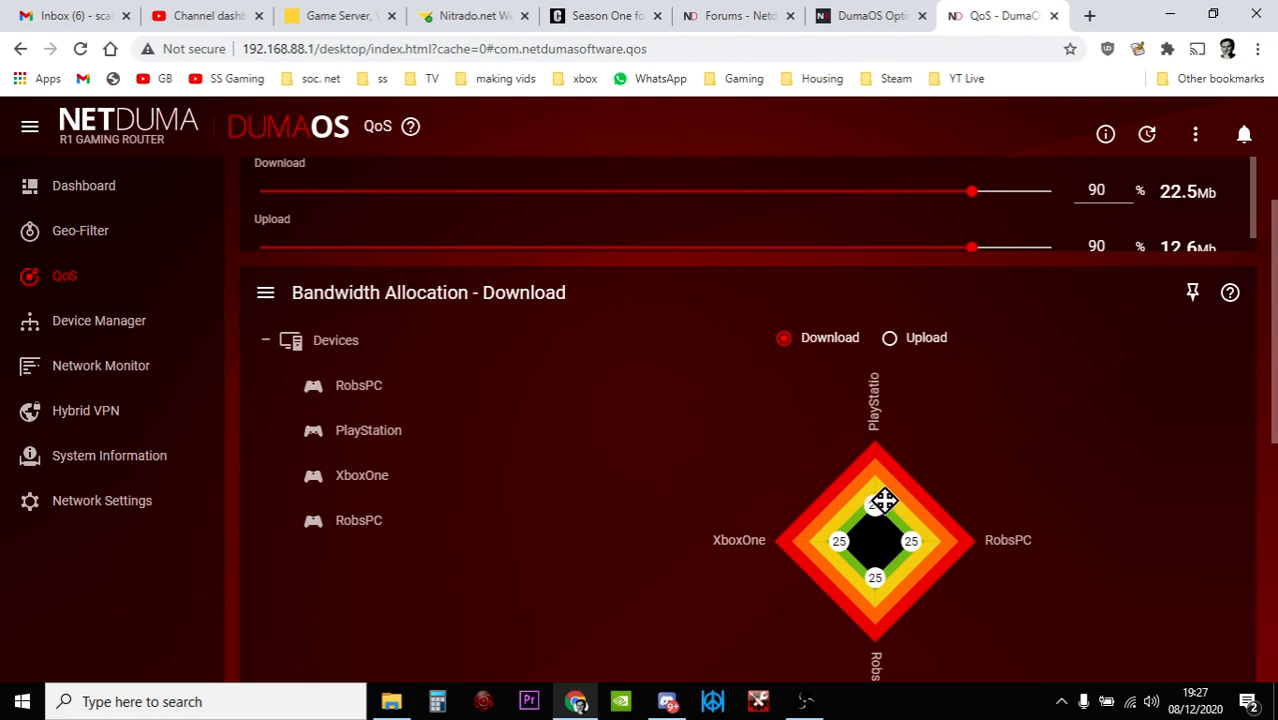
pyautogui.moveTo(724, 504)
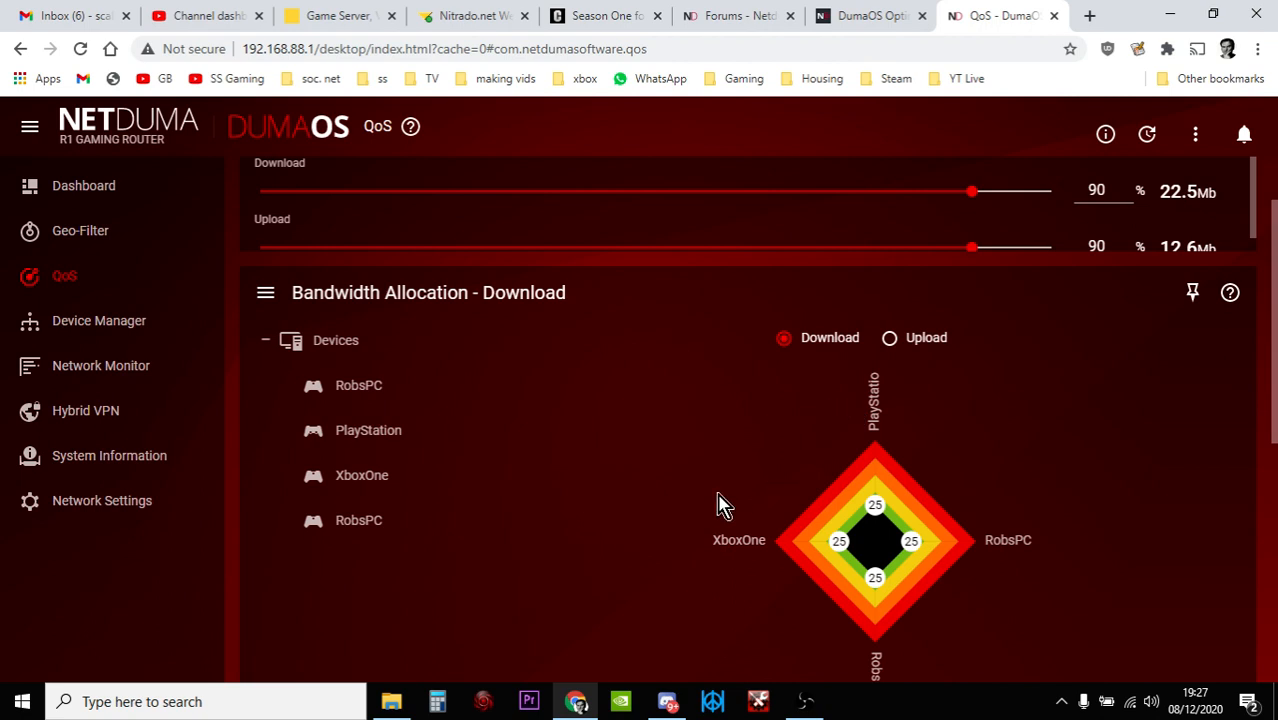
pyautogui.scroll(3)
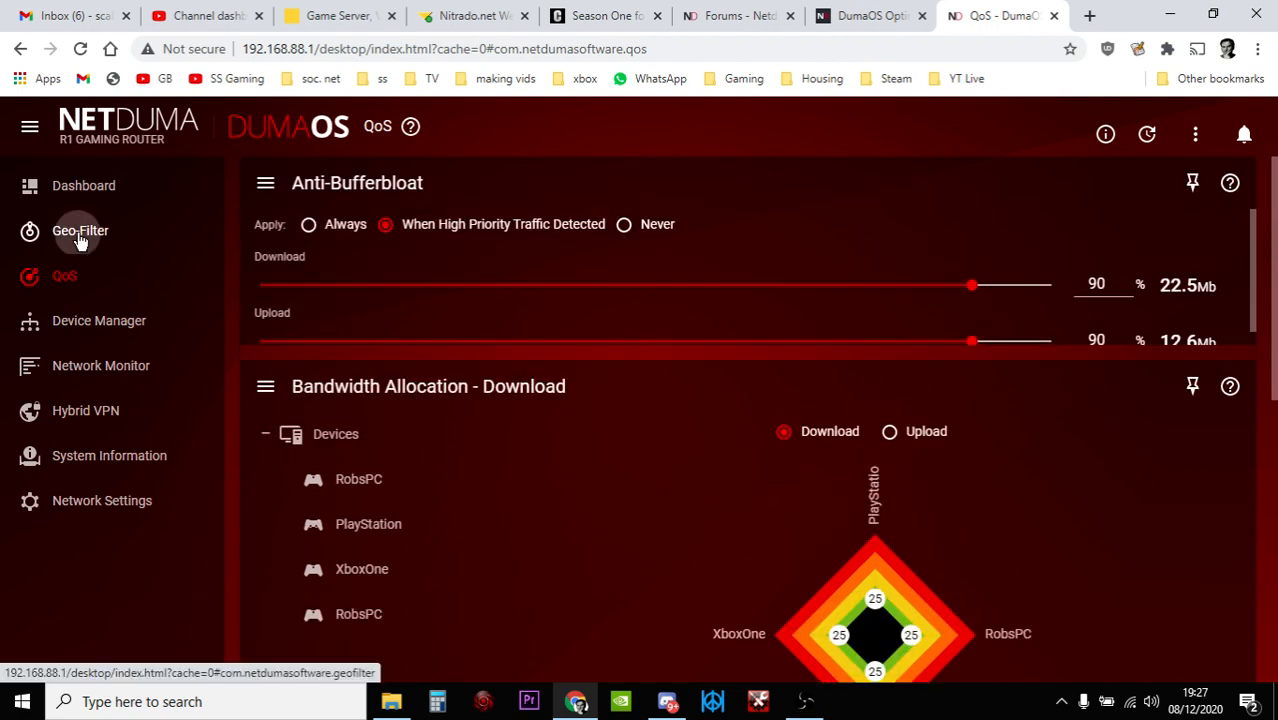
# Show the Geo-Filter page full screen (F11) and bring its map with the 111 km mid-Atlantic home circle into view
pyautogui.click(80, 230)
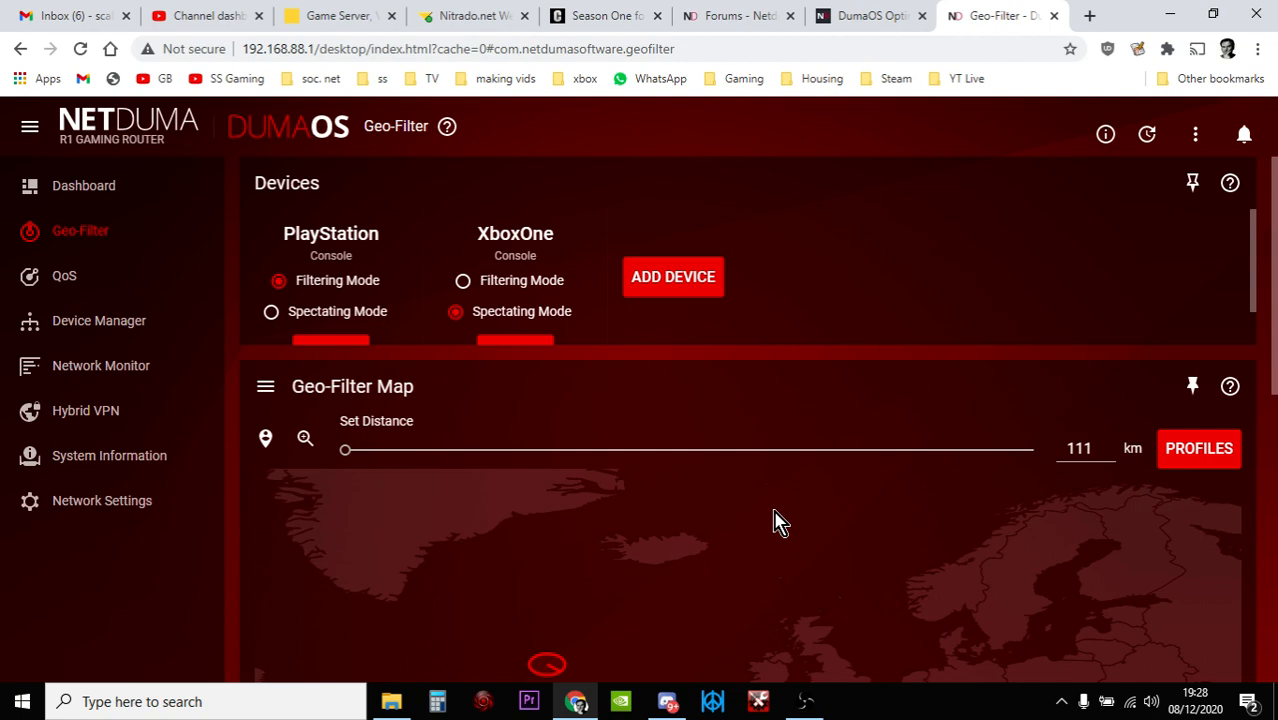
pyautogui.scroll(-3)
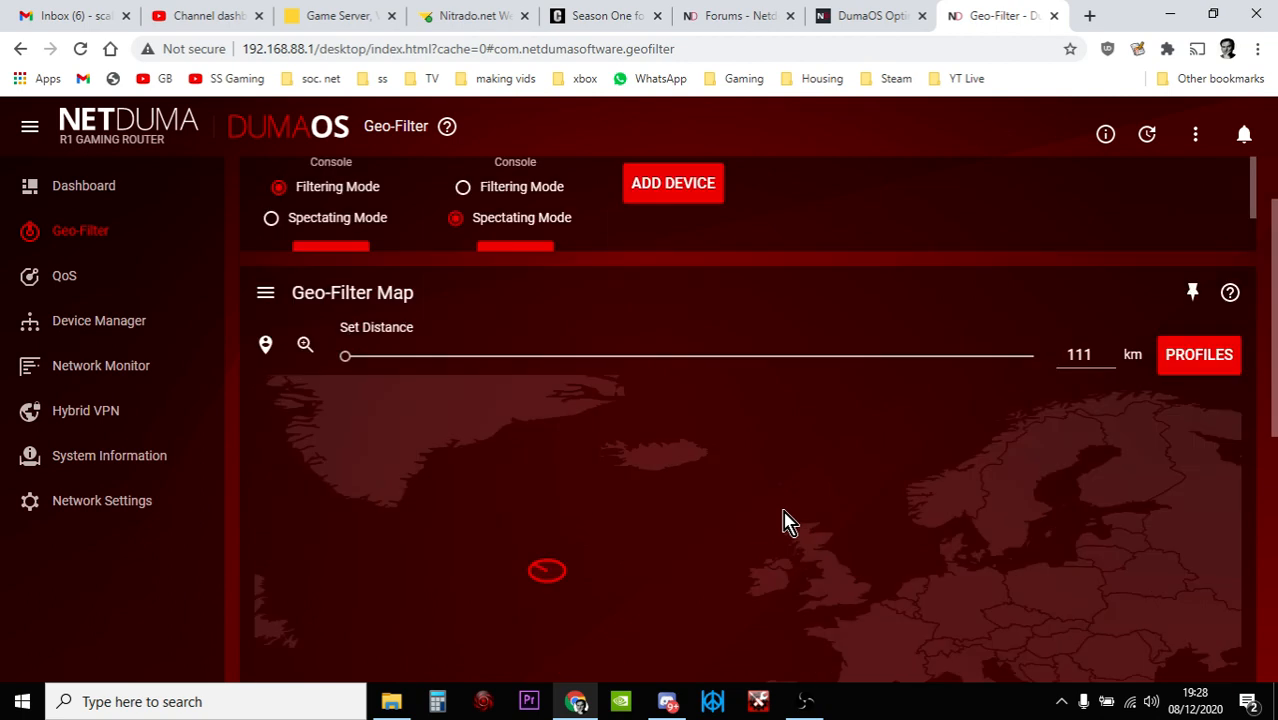
pyautogui.press('f11')
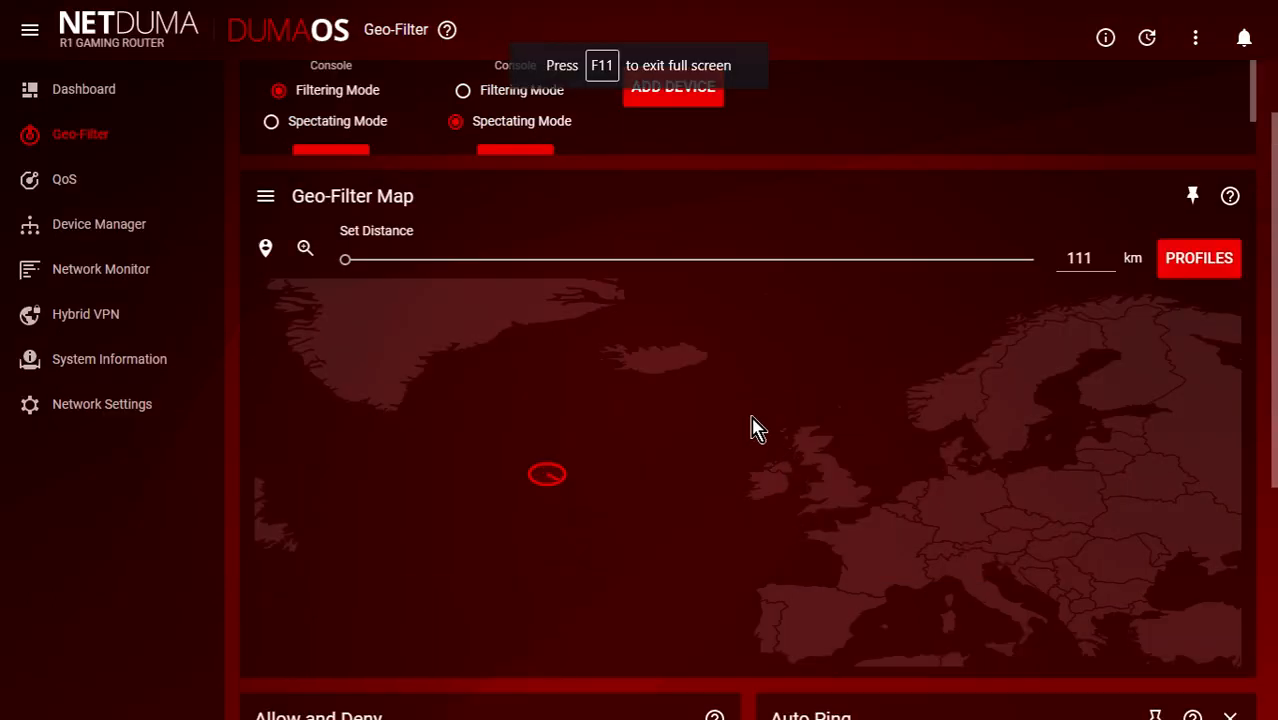
pyautogui.moveTo(630, 492)
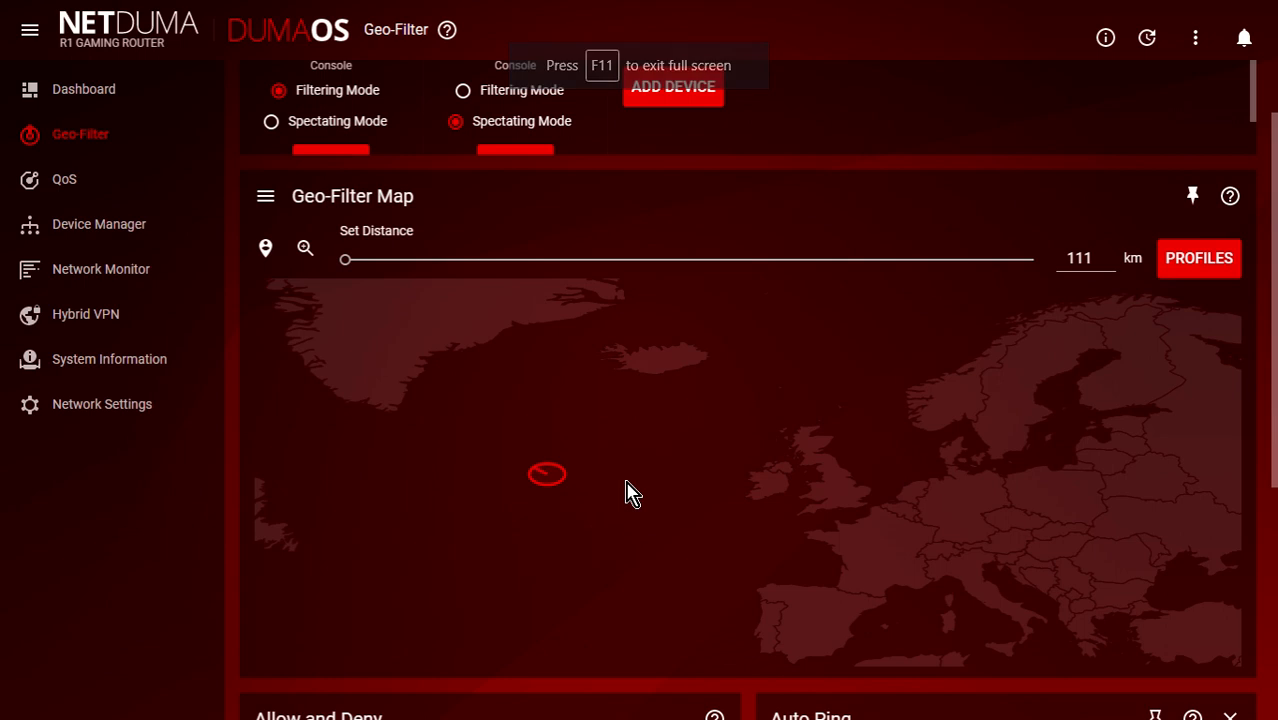
pyautogui.scroll(3)
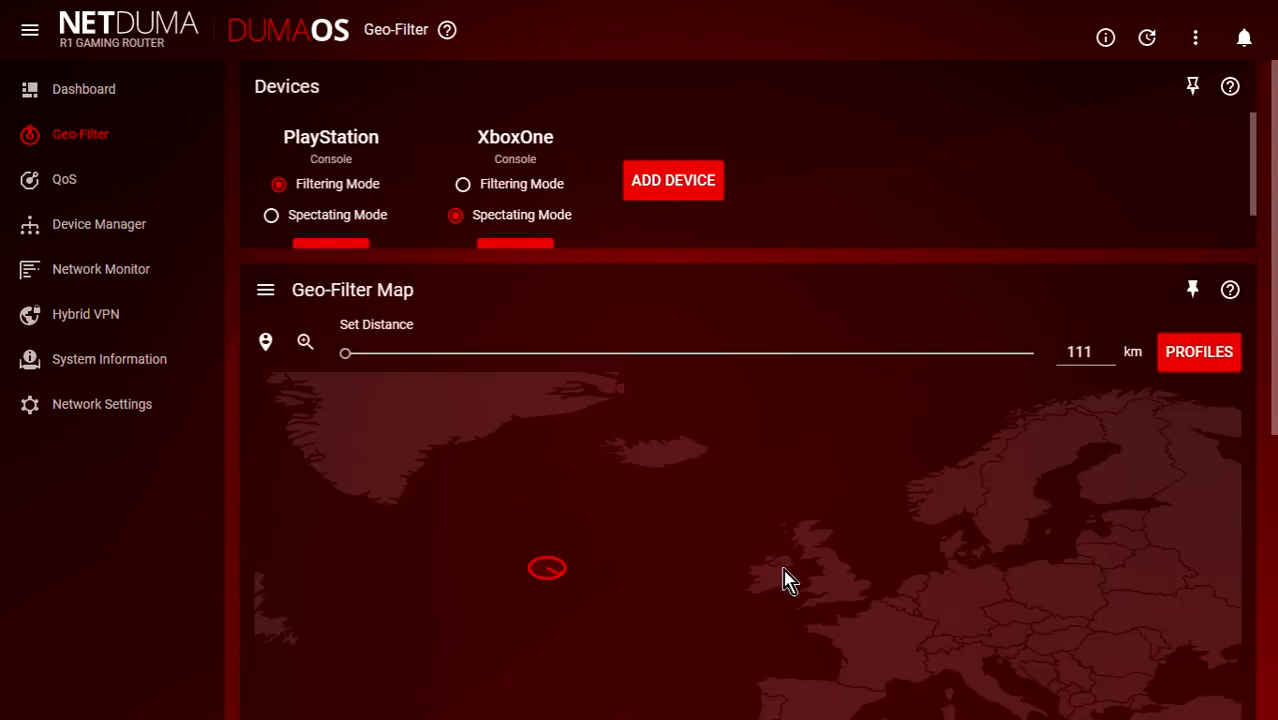
pyautogui.moveTo(844, 584)
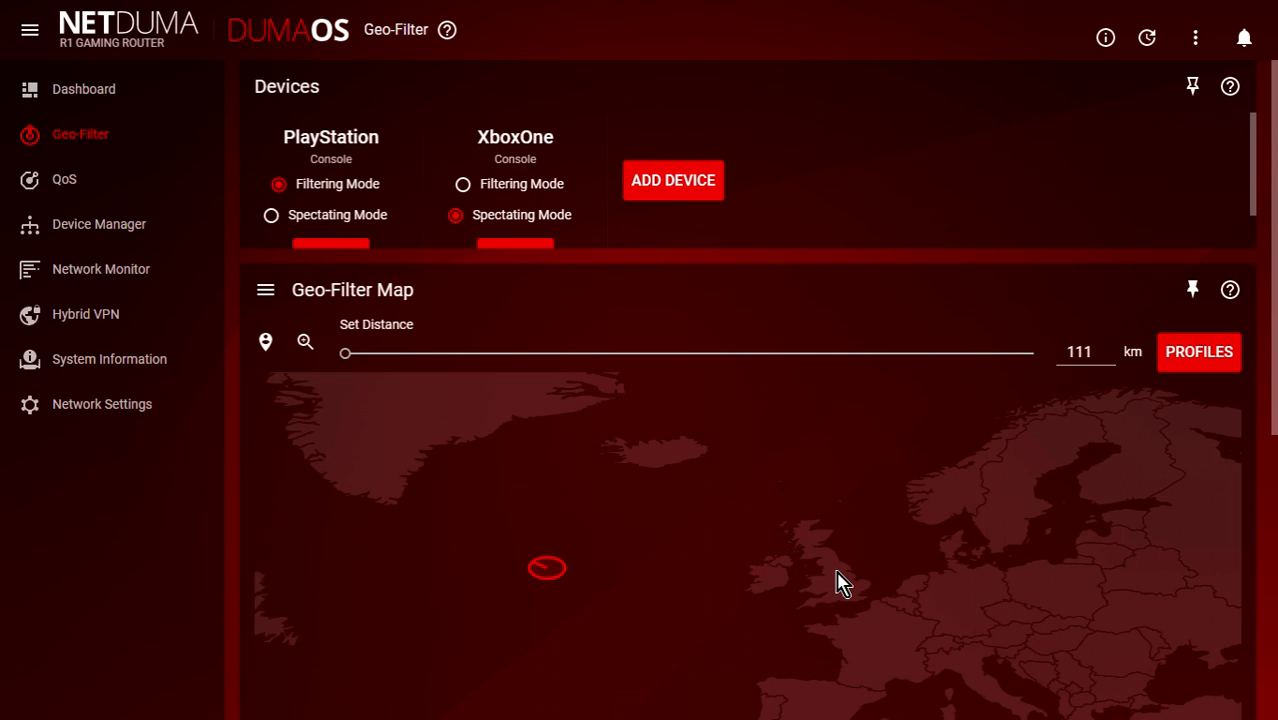
pyautogui.moveTo(842, 596)
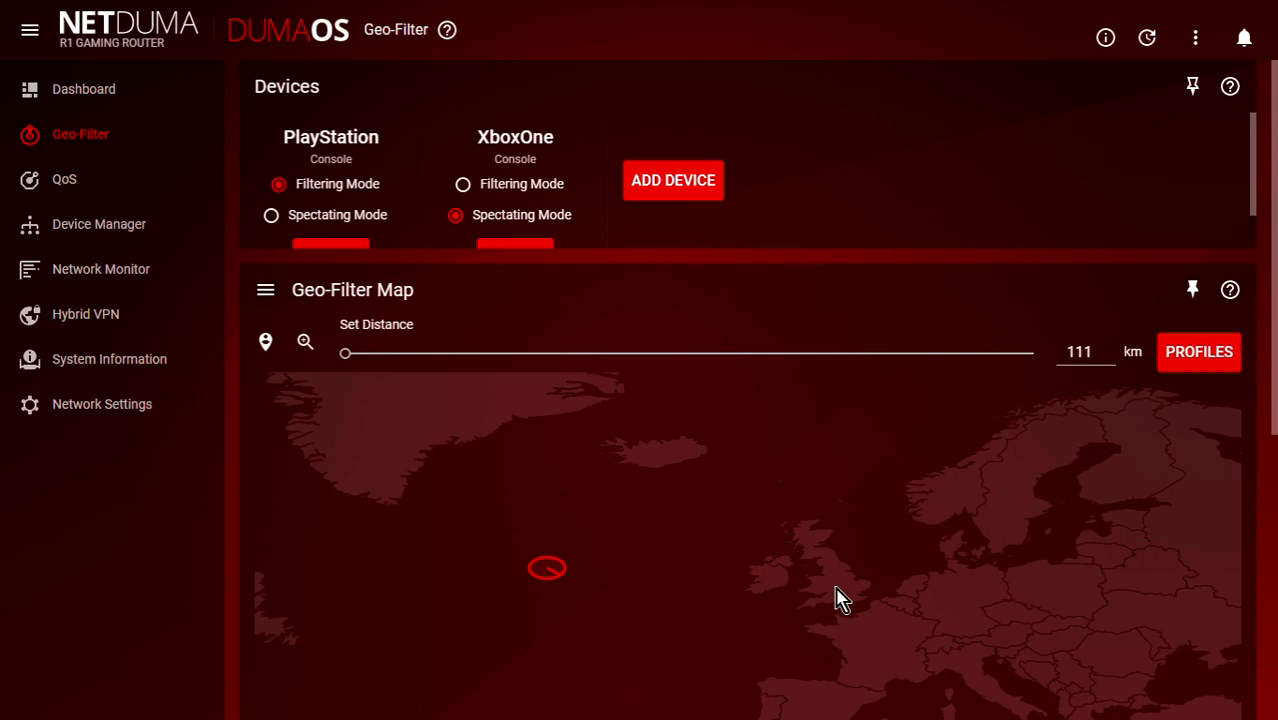
pyautogui.scroll(-3)
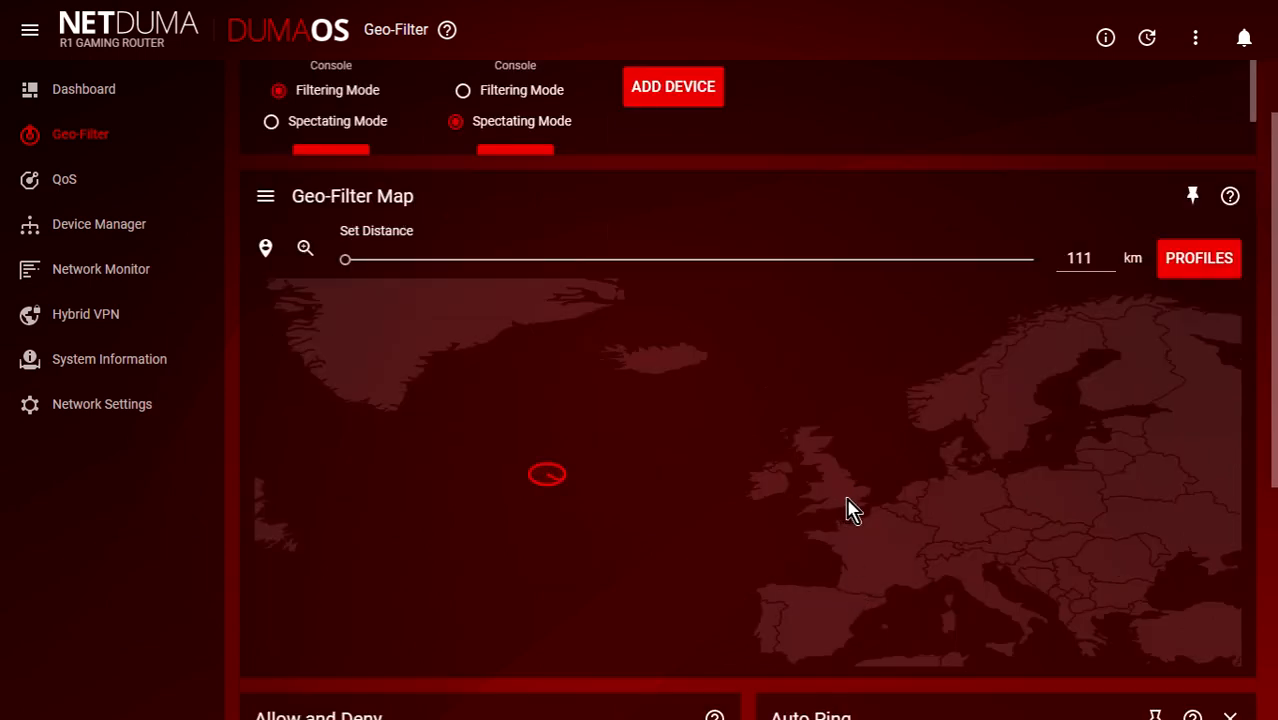
pyautogui.moveTo(1024, 628)
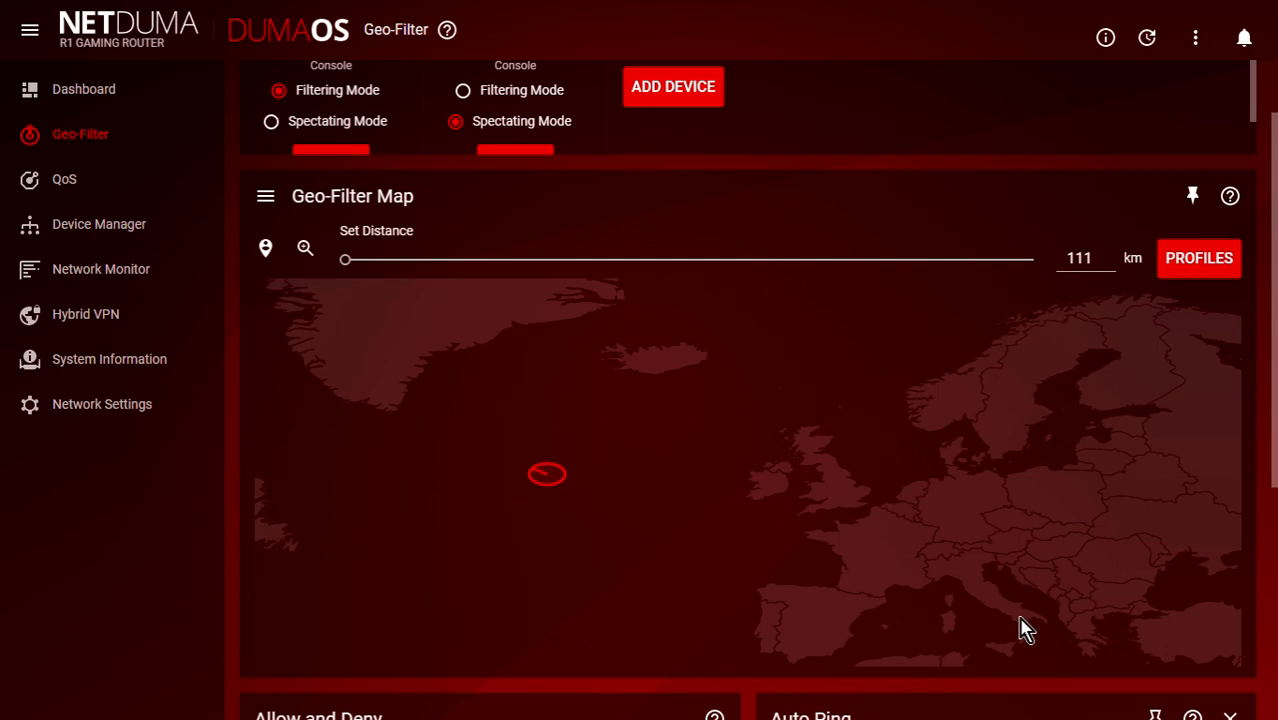
pyautogui.moveTo(1030, 626)
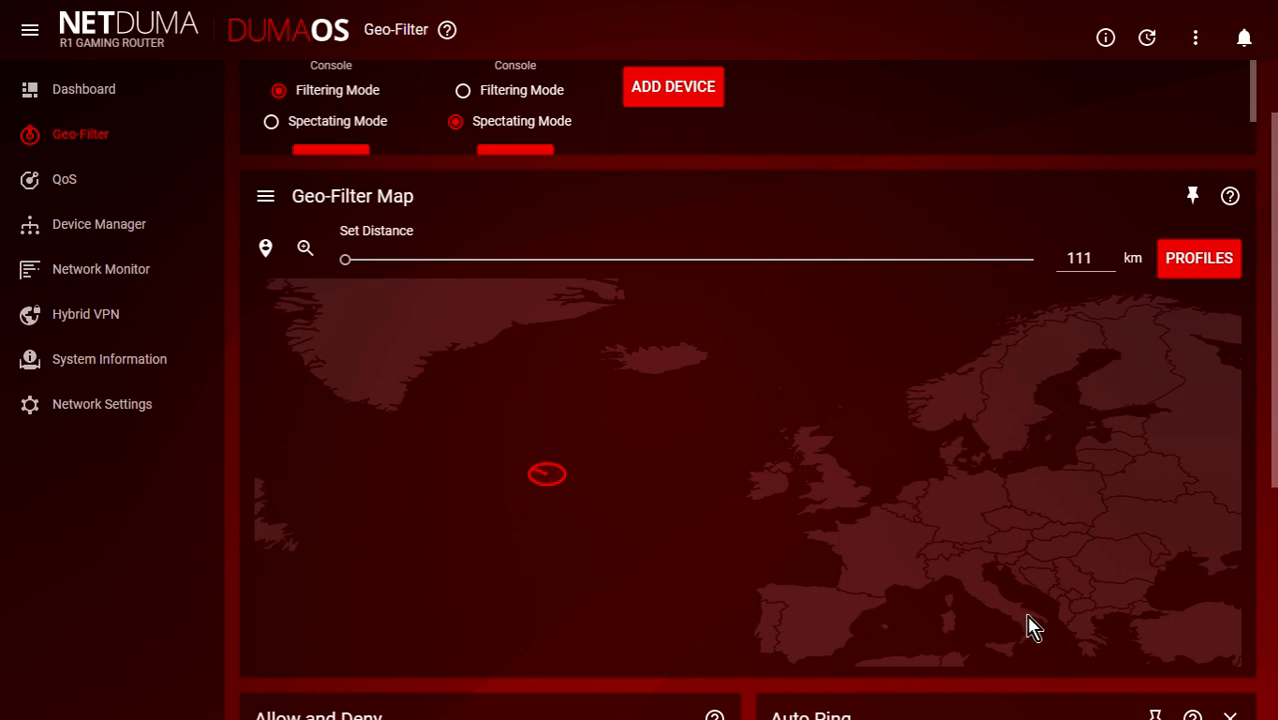
pyautogui.moveTo(616, 376)
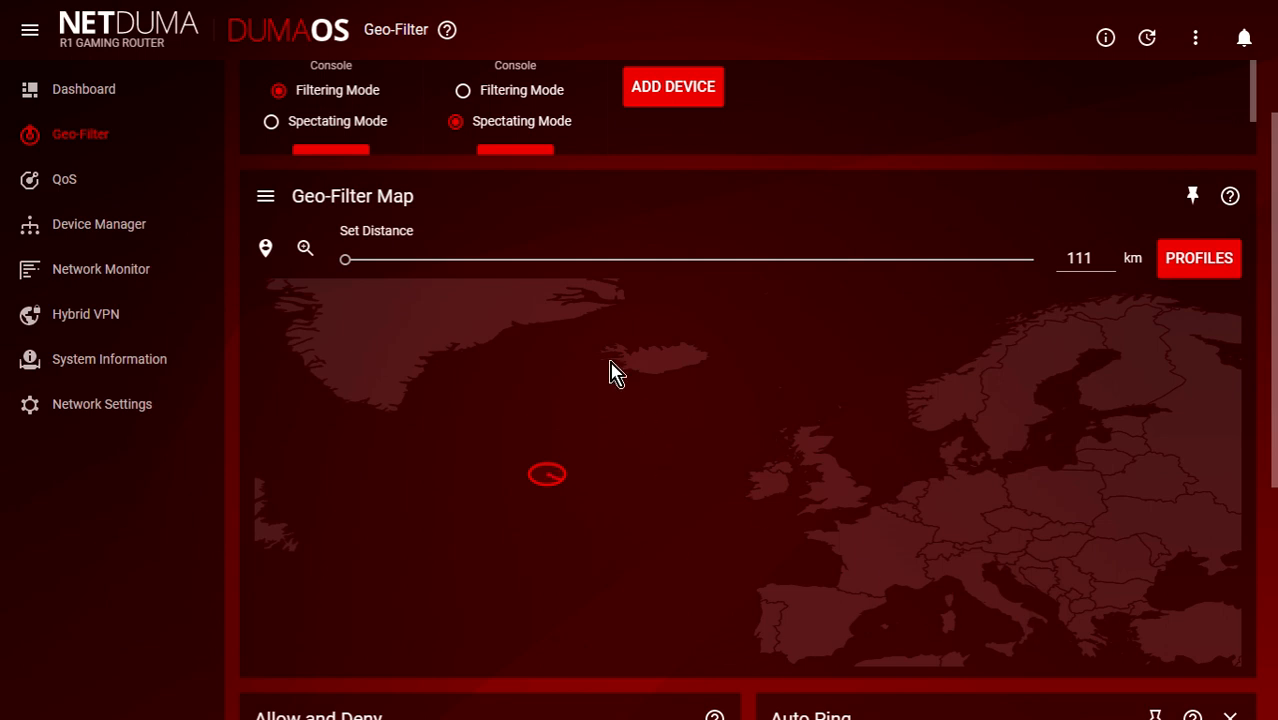
# Set the Geo-Filter distance slider to 520 km, shrinking the filter circle around Britain
pyautogui.click(264, 248)
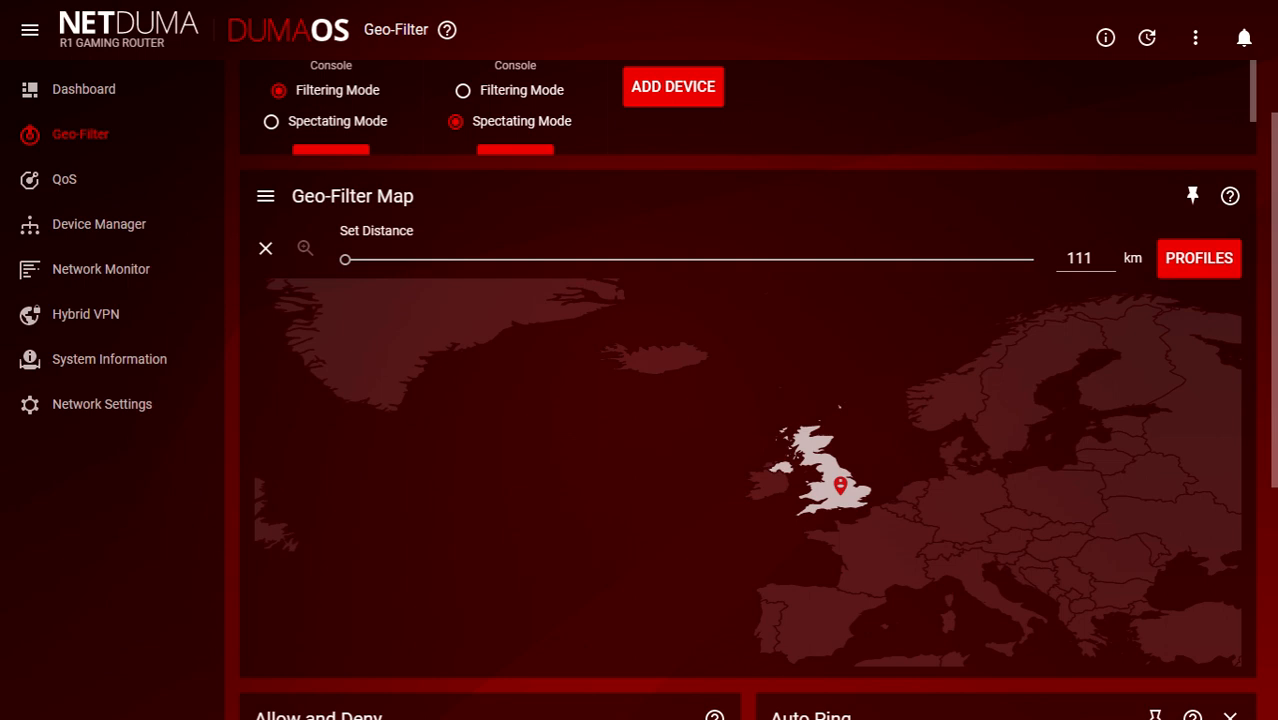
pyautogui.click(264, 248)
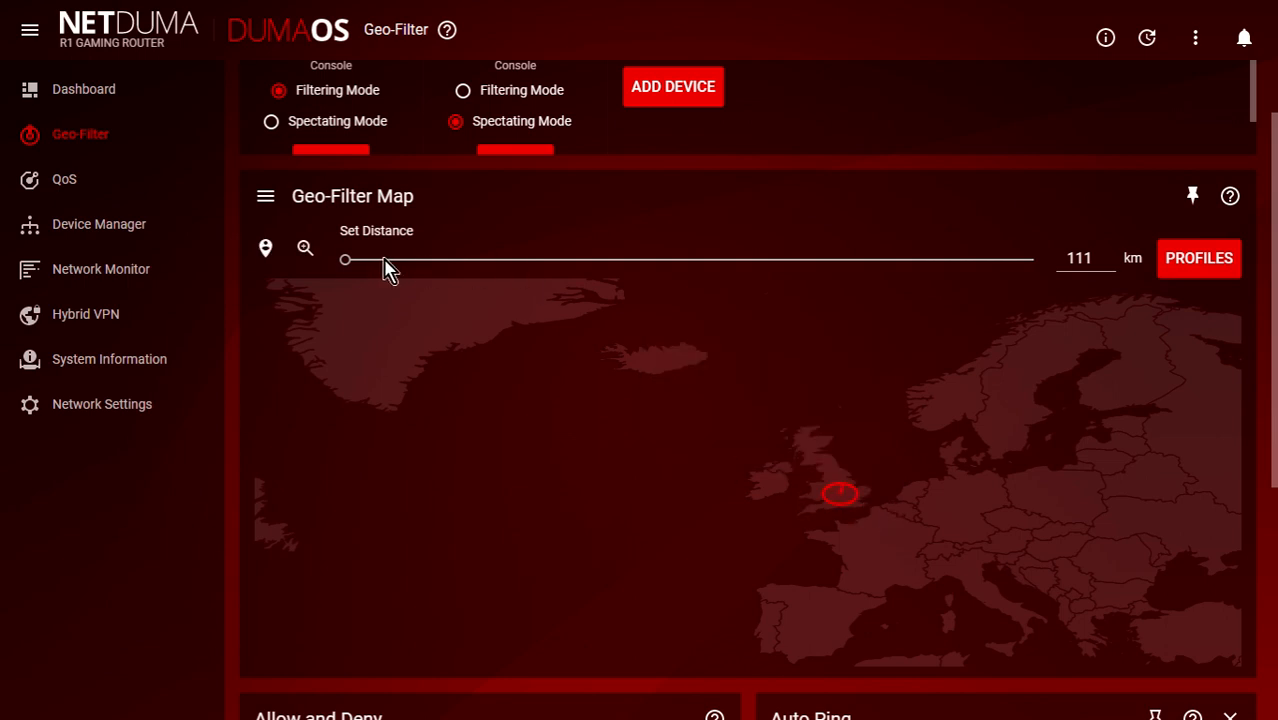
pyautogui.moveTo(344, 260); pyautogui.dragTo(364, 260)
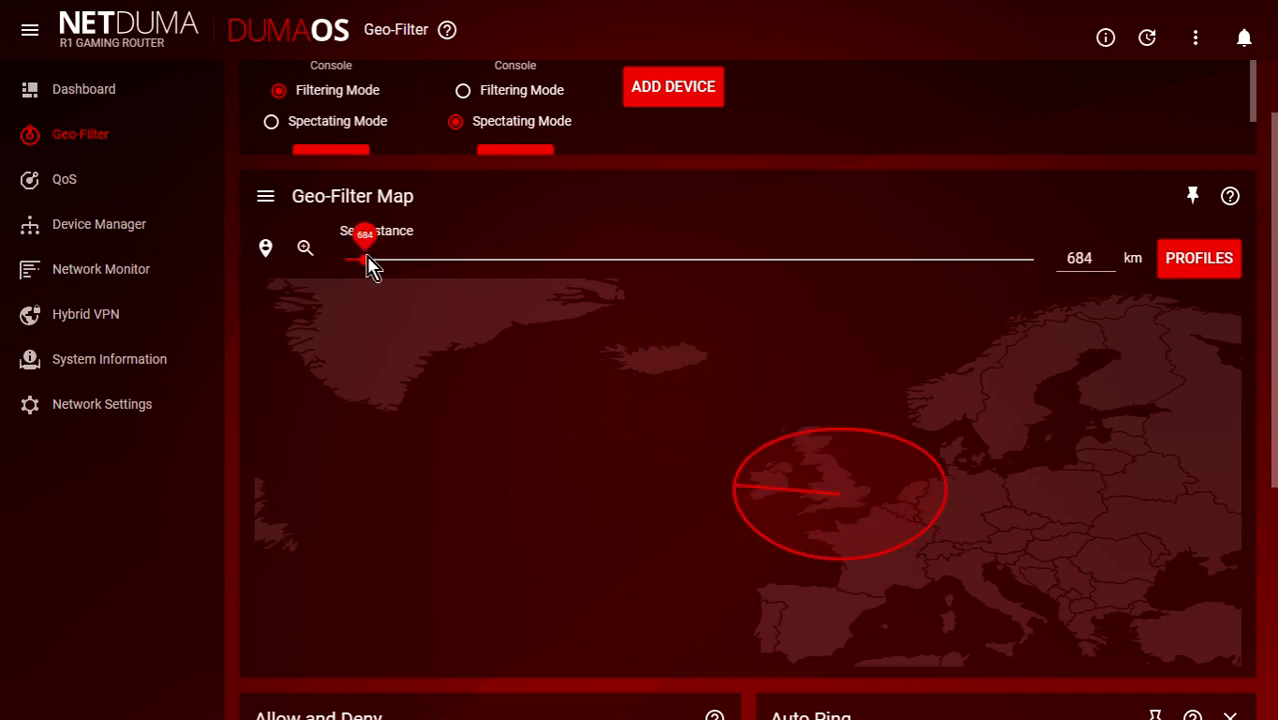
pyautogui.moveTo(362, 260); pyautogui.dragTo(362, 260)
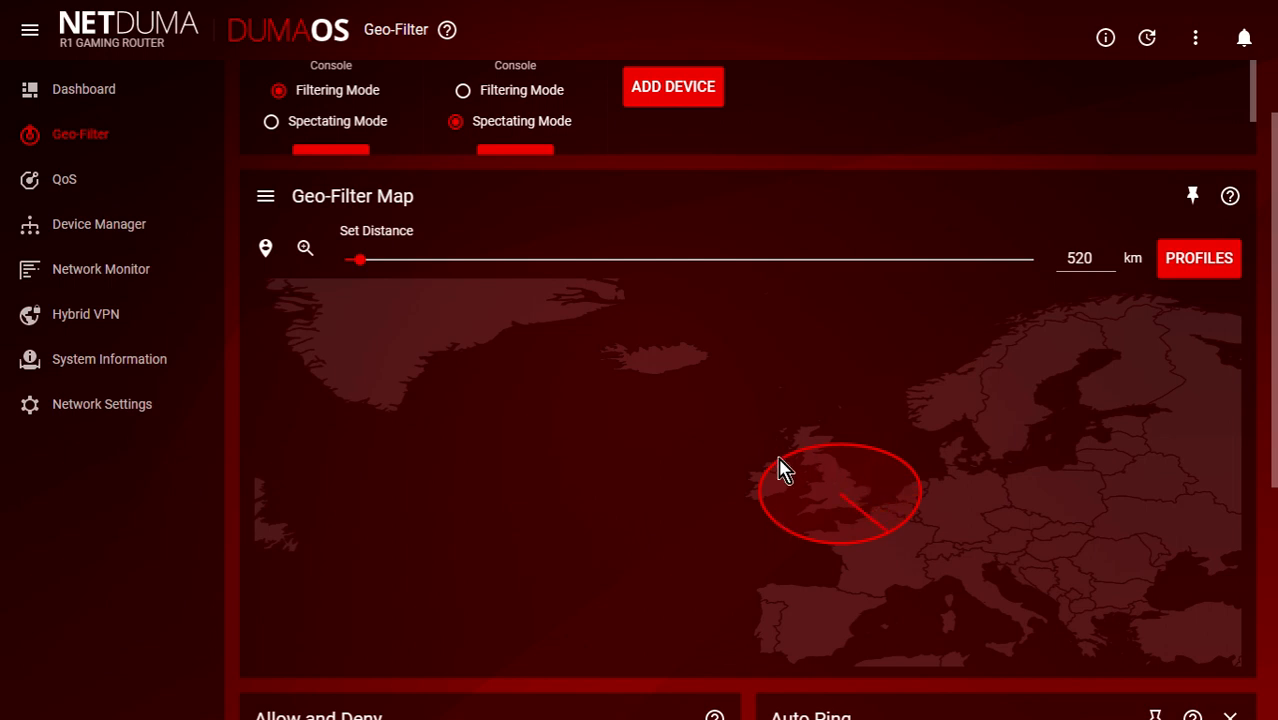
pyautogui.moveTo(622, 512)
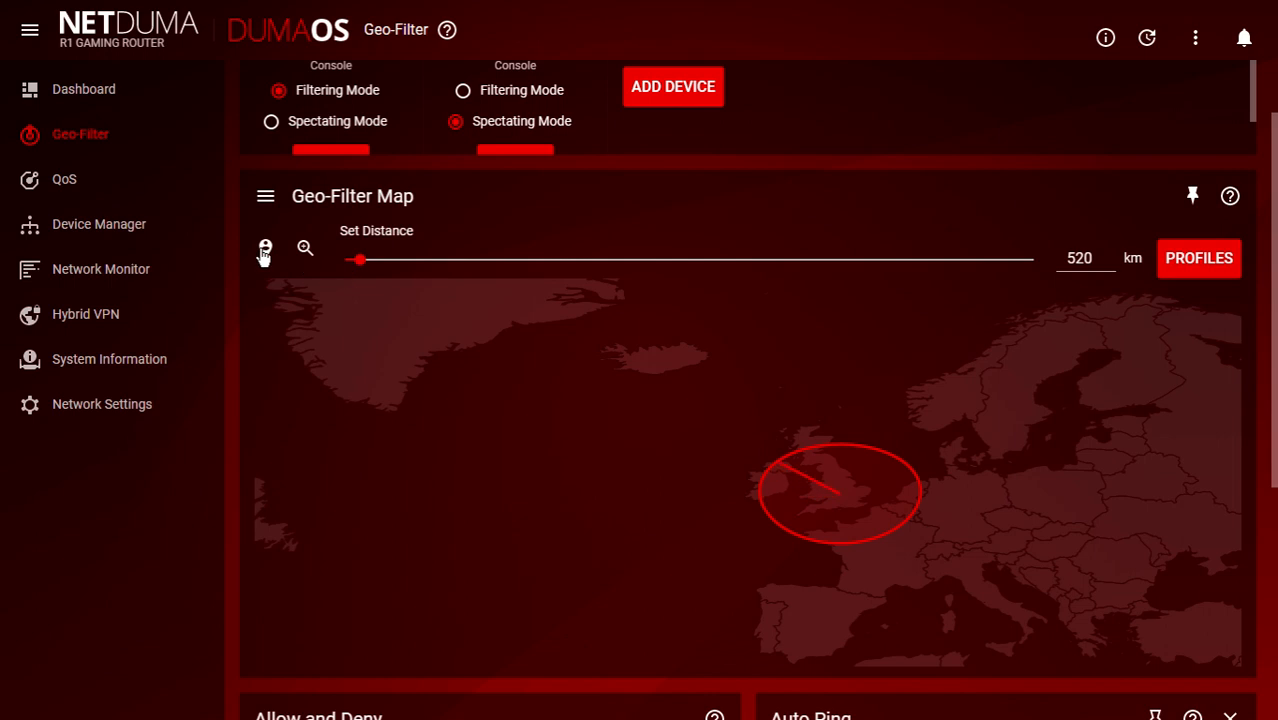
# Place home in the mid-Atlantic southwest of Ireland and cut the distance to the 111 km minimum
pyautogui.click(264, 248)
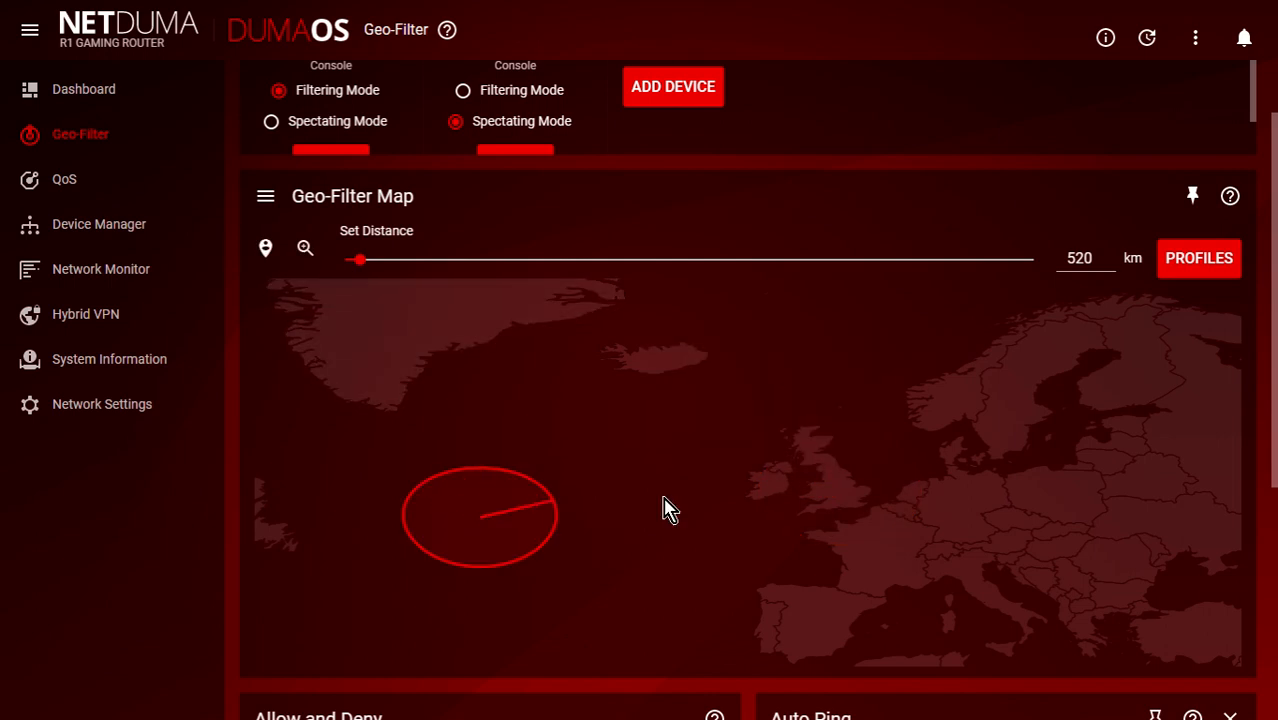
pyautogui.moveTo(360, 260); pyautogui.dragTo(348, 260)
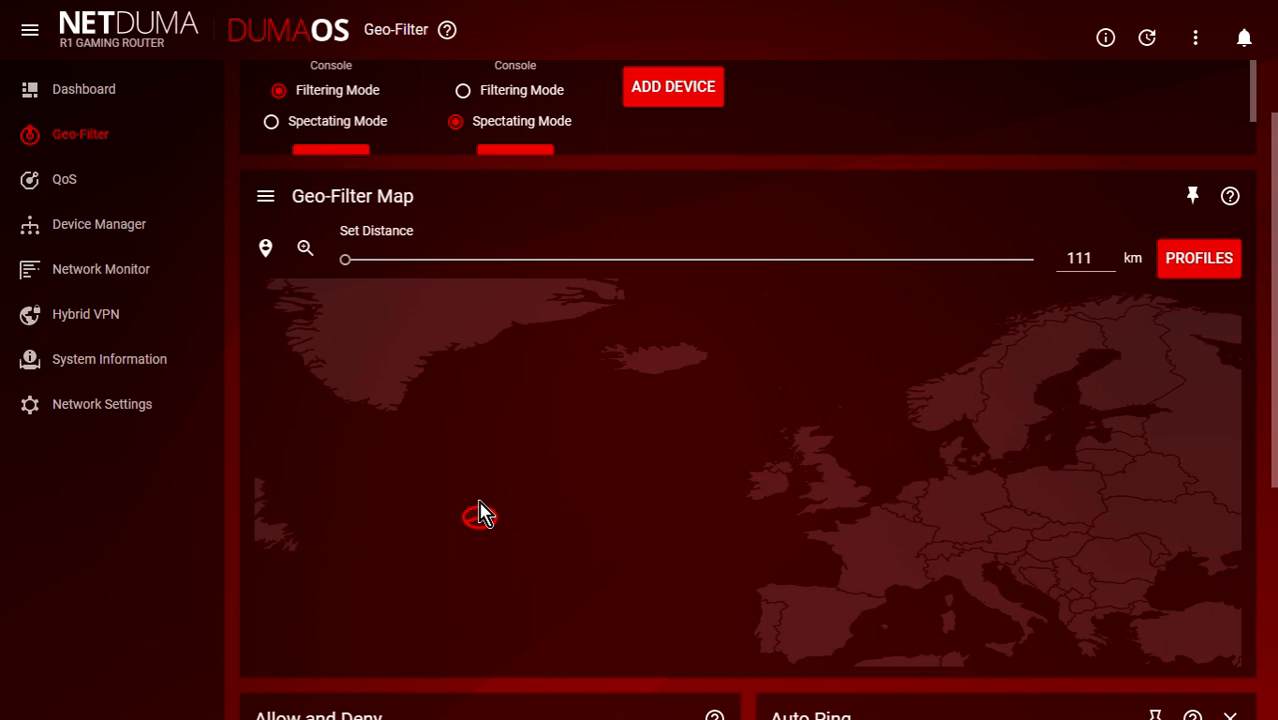
pyautogui.moveTo(390, 472)
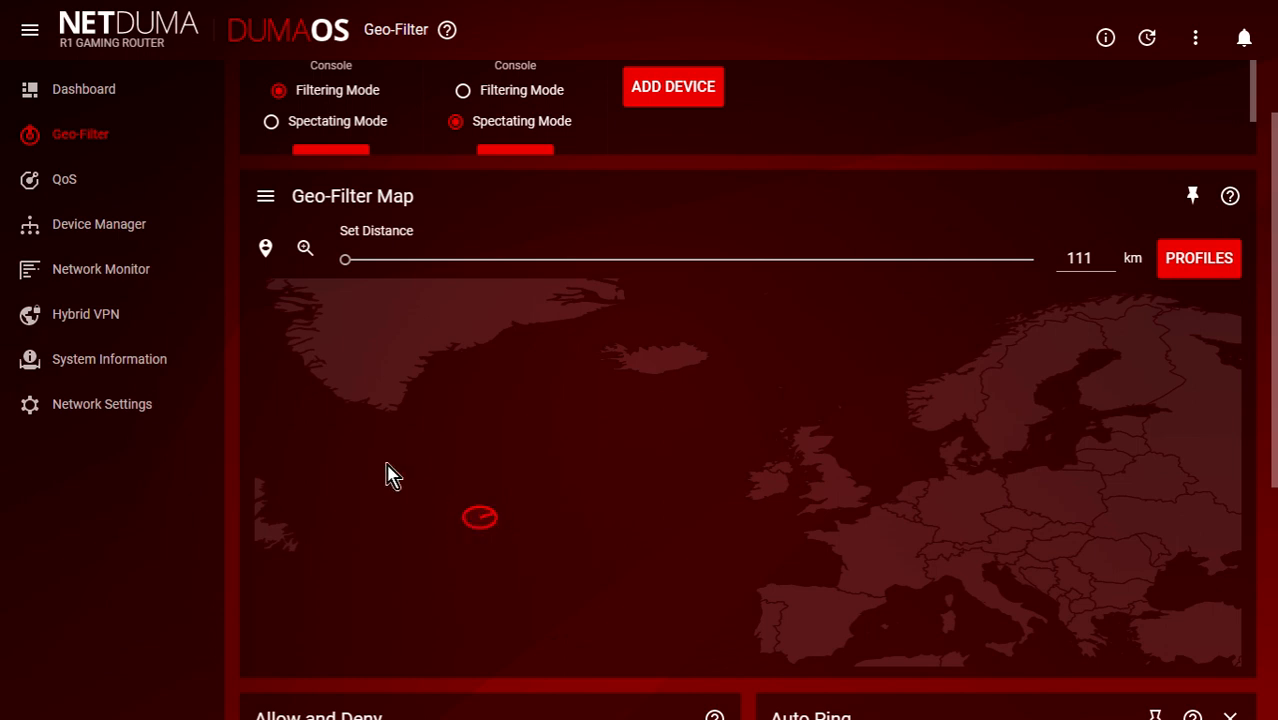
pyautogui.moveTo(266, 196)
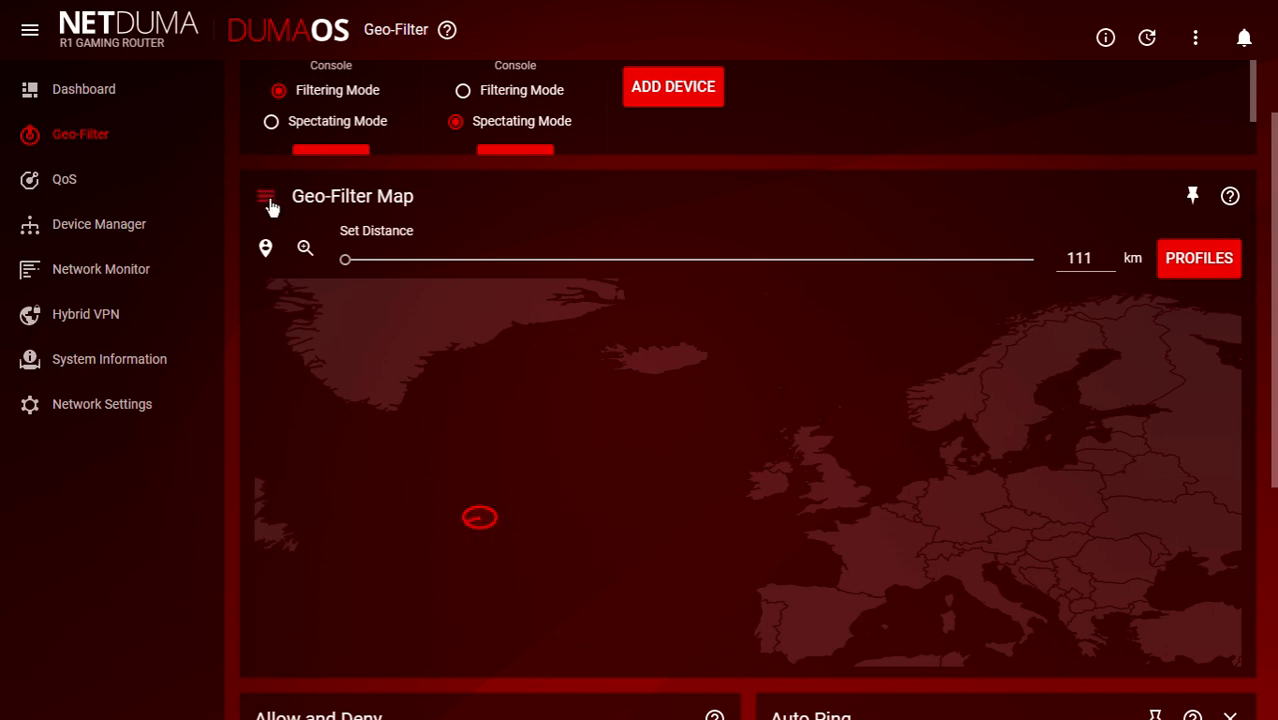
# In the Geo-Filter options, enable Strict Mode and Auto Ping Host with Ping Assist at 30
pyautogui.click(266, 196)
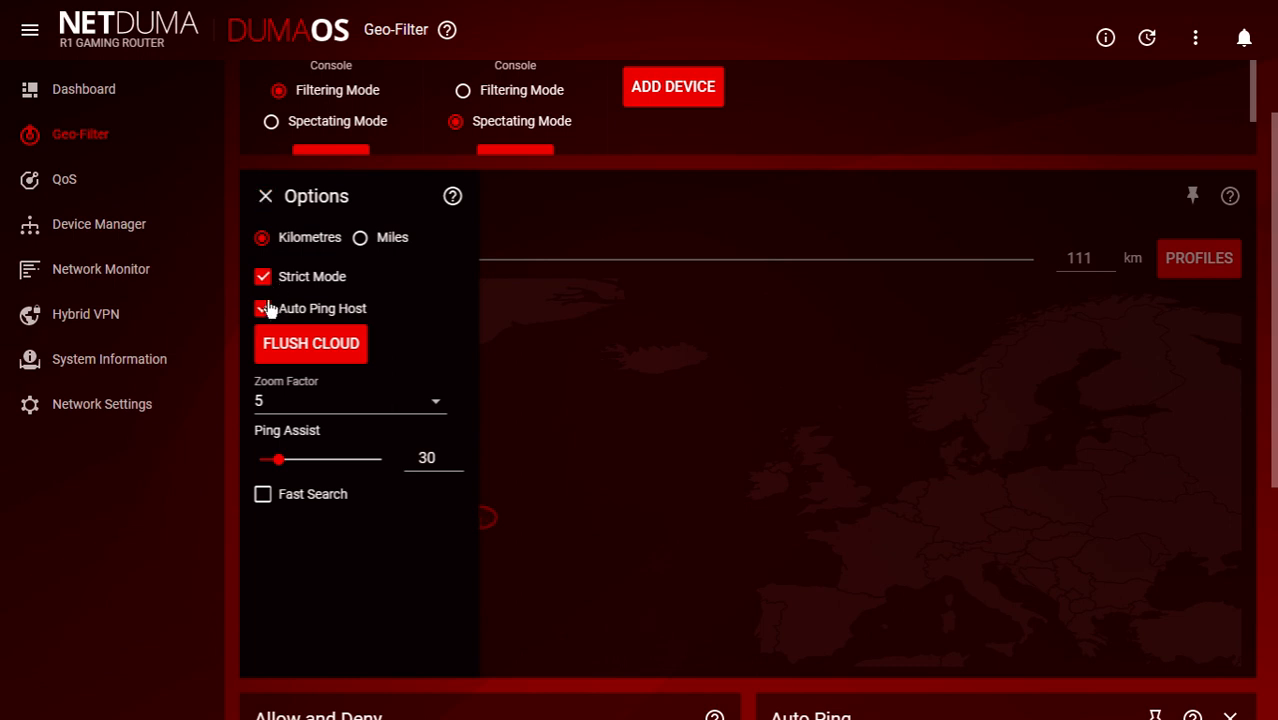
pyautogui.click(262, 308)
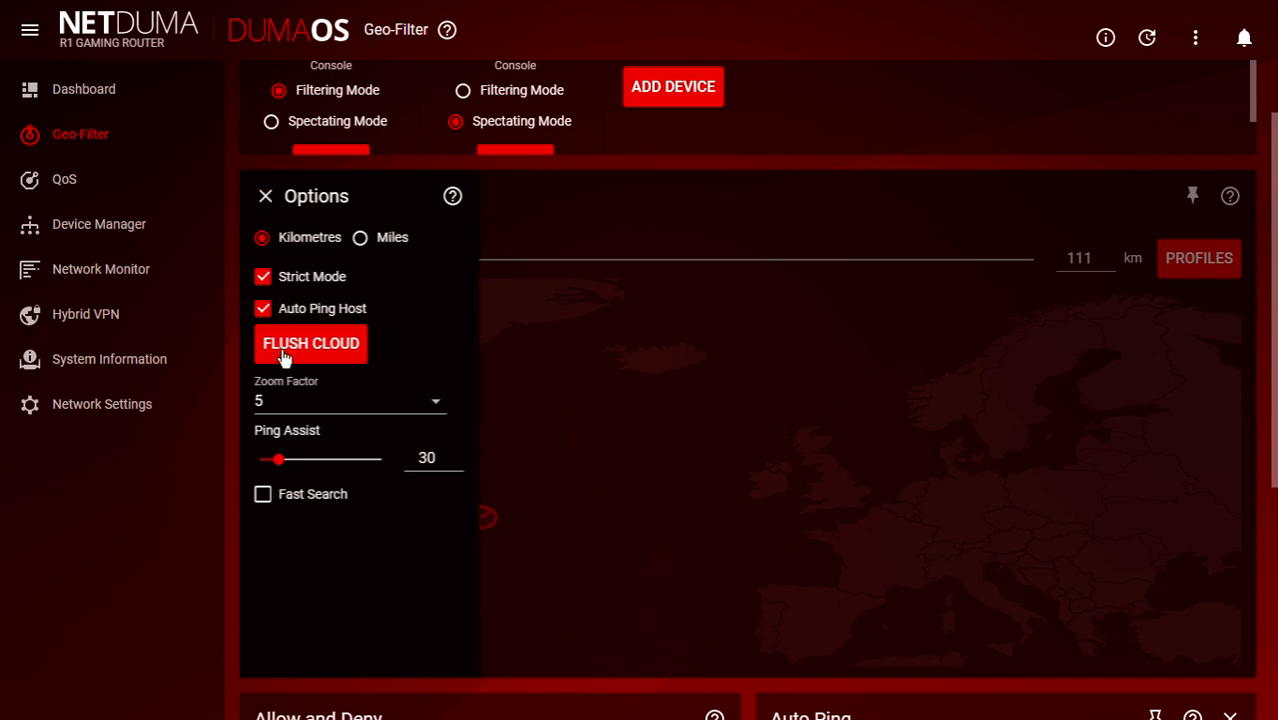
pyautogui.moveTo(290, 470)
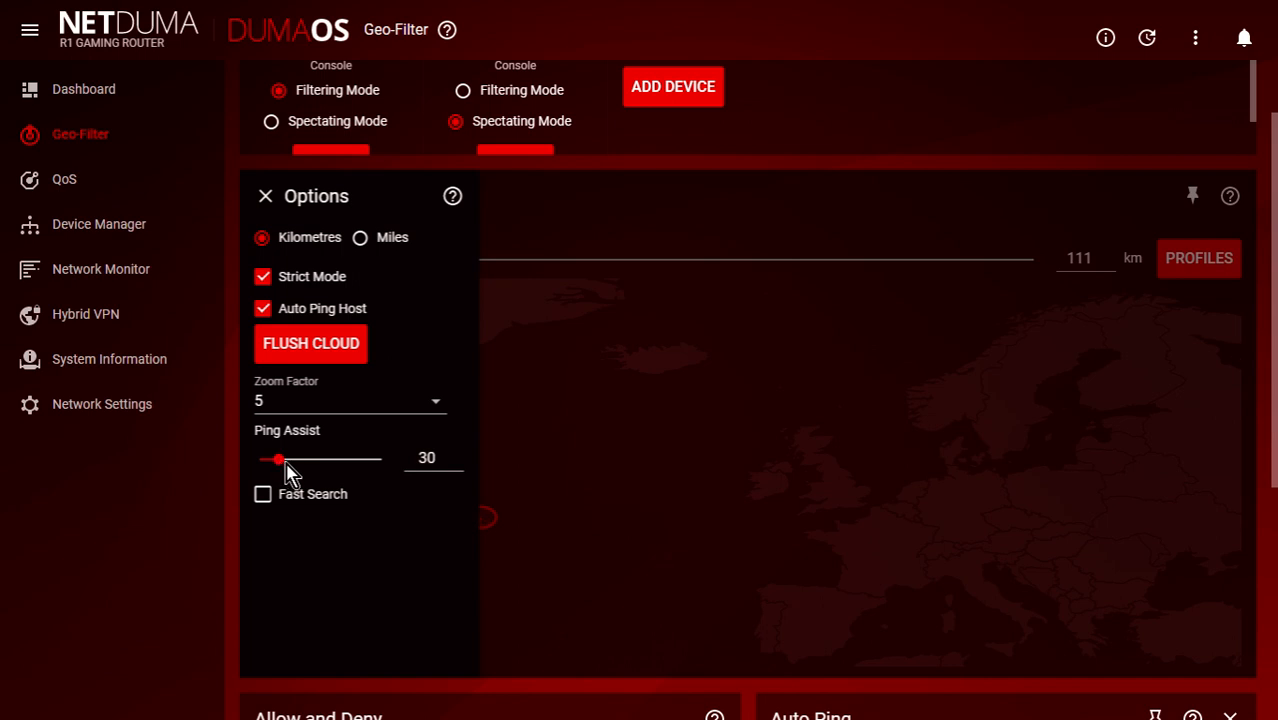
pyautogui.moveTo(372, 470)
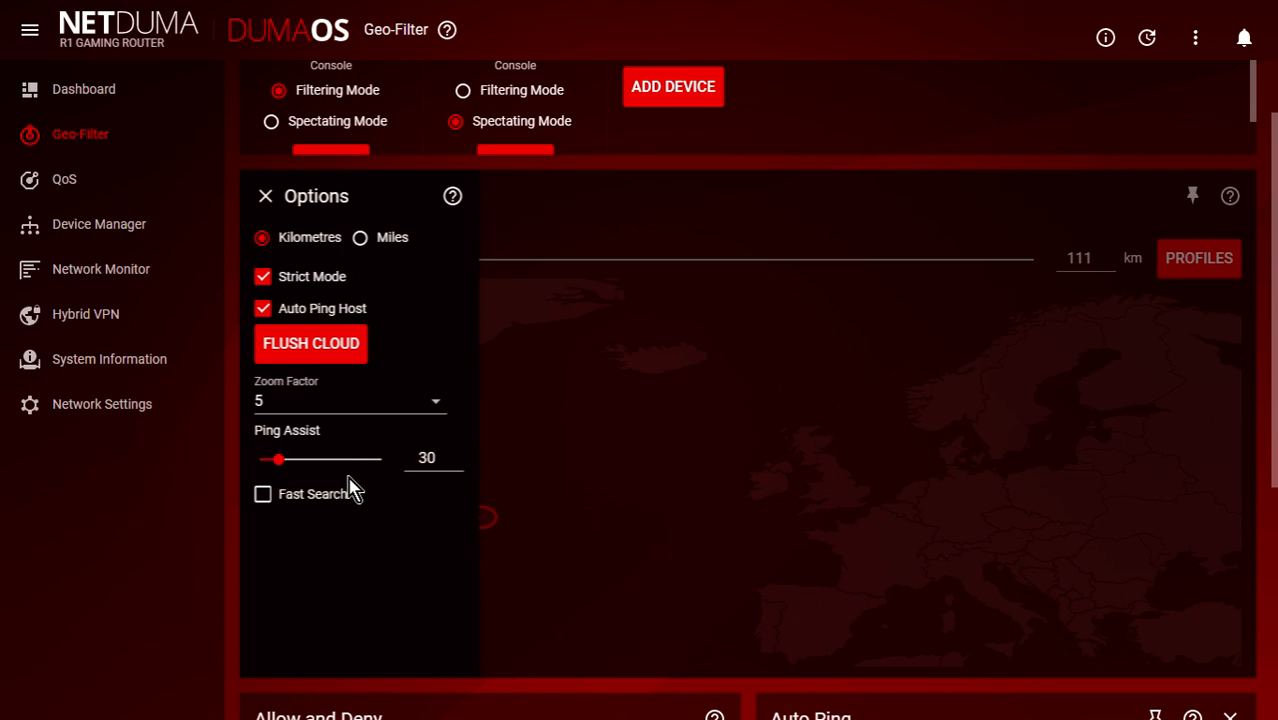
pyautogui.moveTo(384, 486)
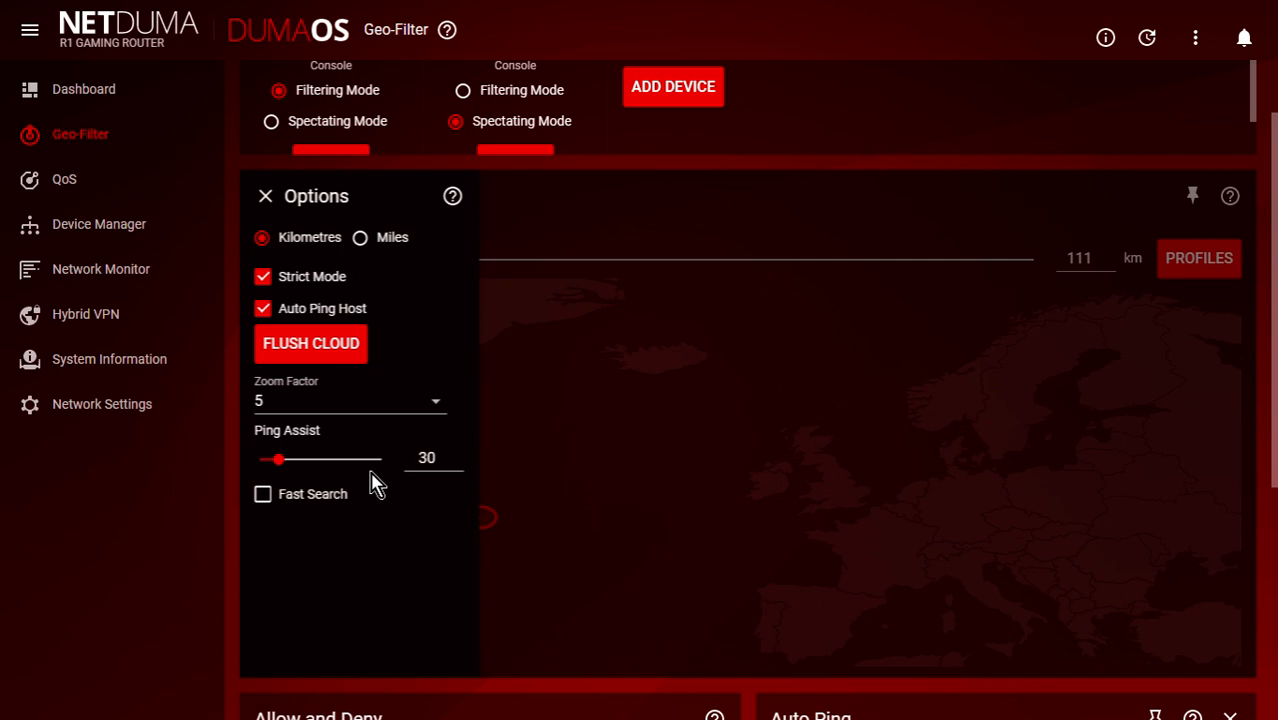
pyautogui.click(266, 196)
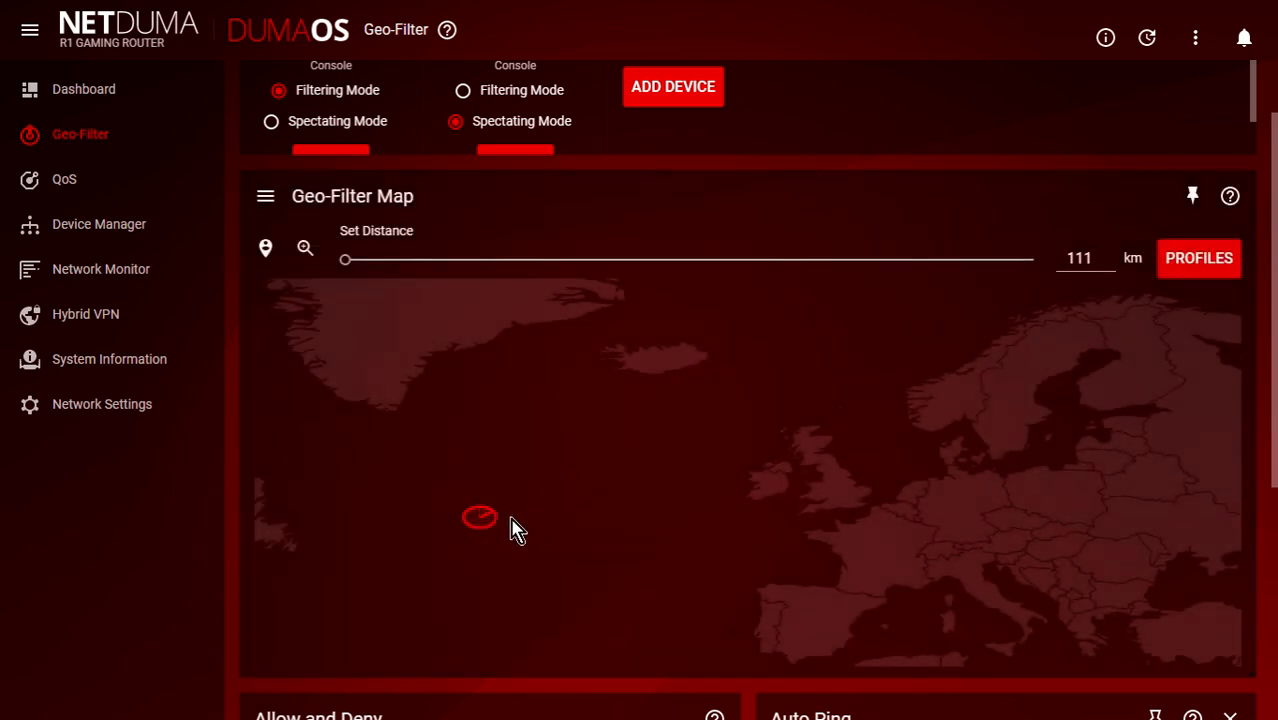
pyautogui.moveTo(248, 228)
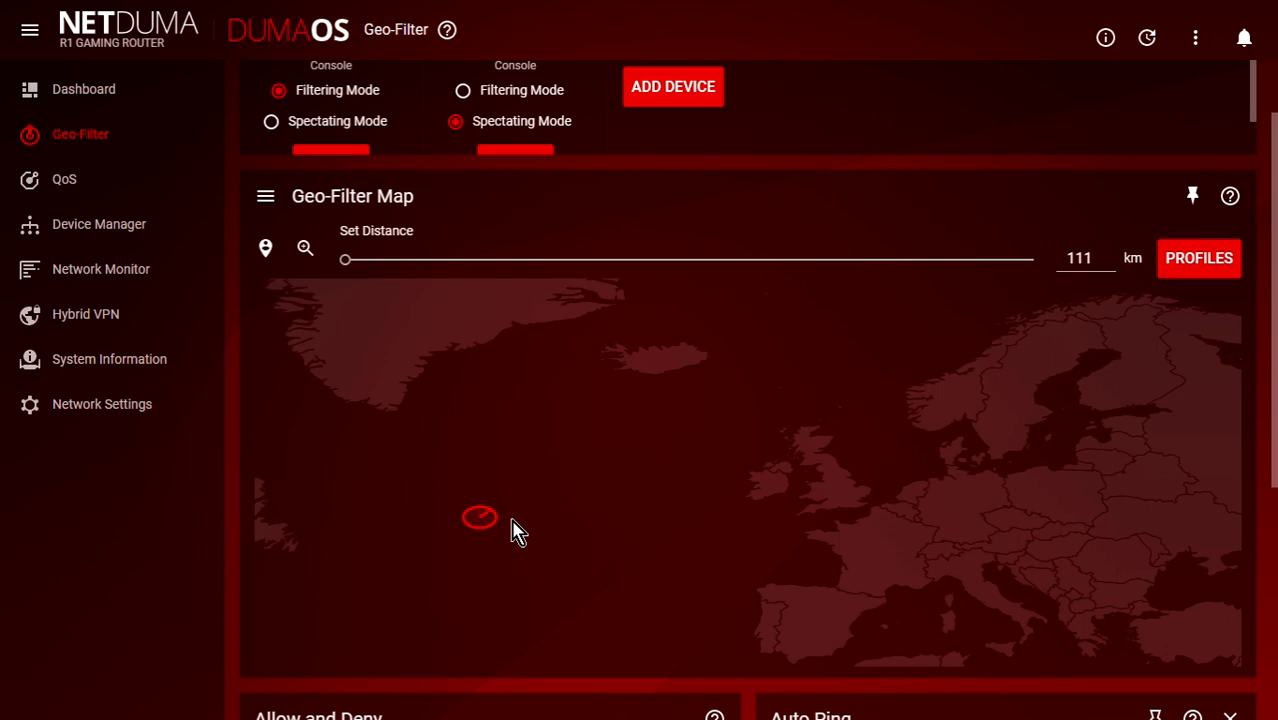
pyautogui.moveTo(414, 352)
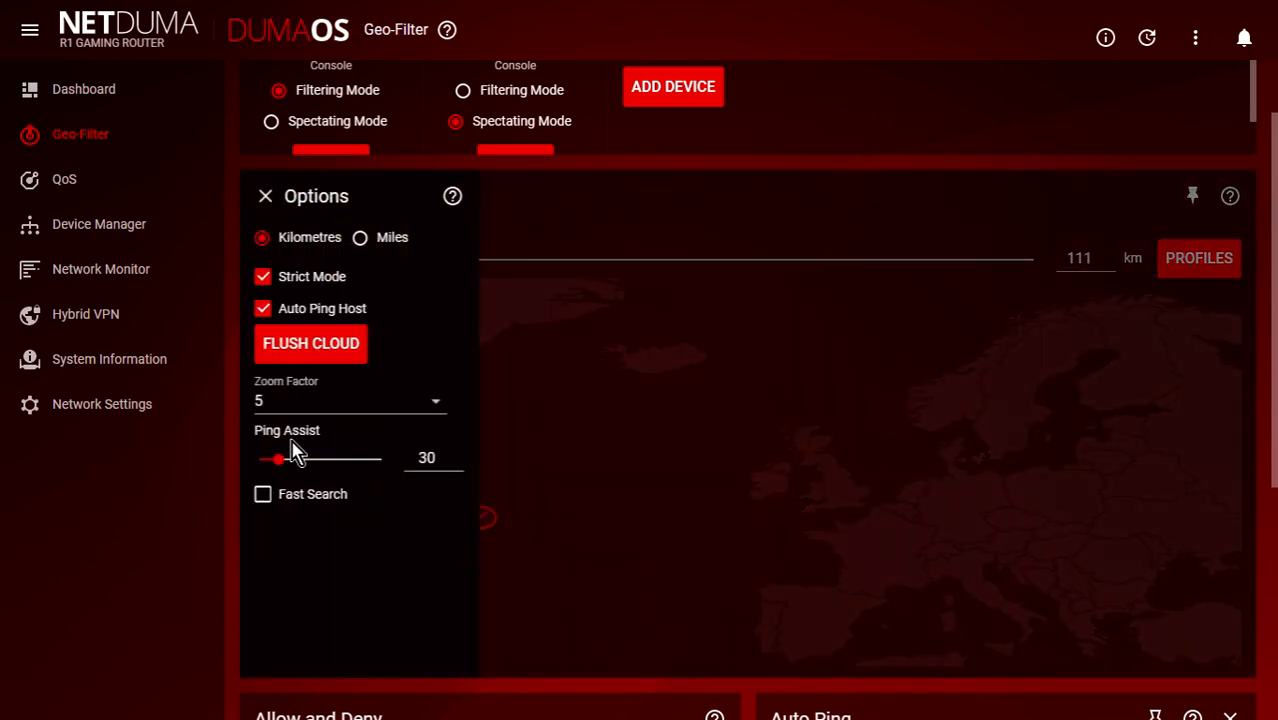
pyautogui.moveTo(276, 458); pyautogui.dragTo(290, 458)
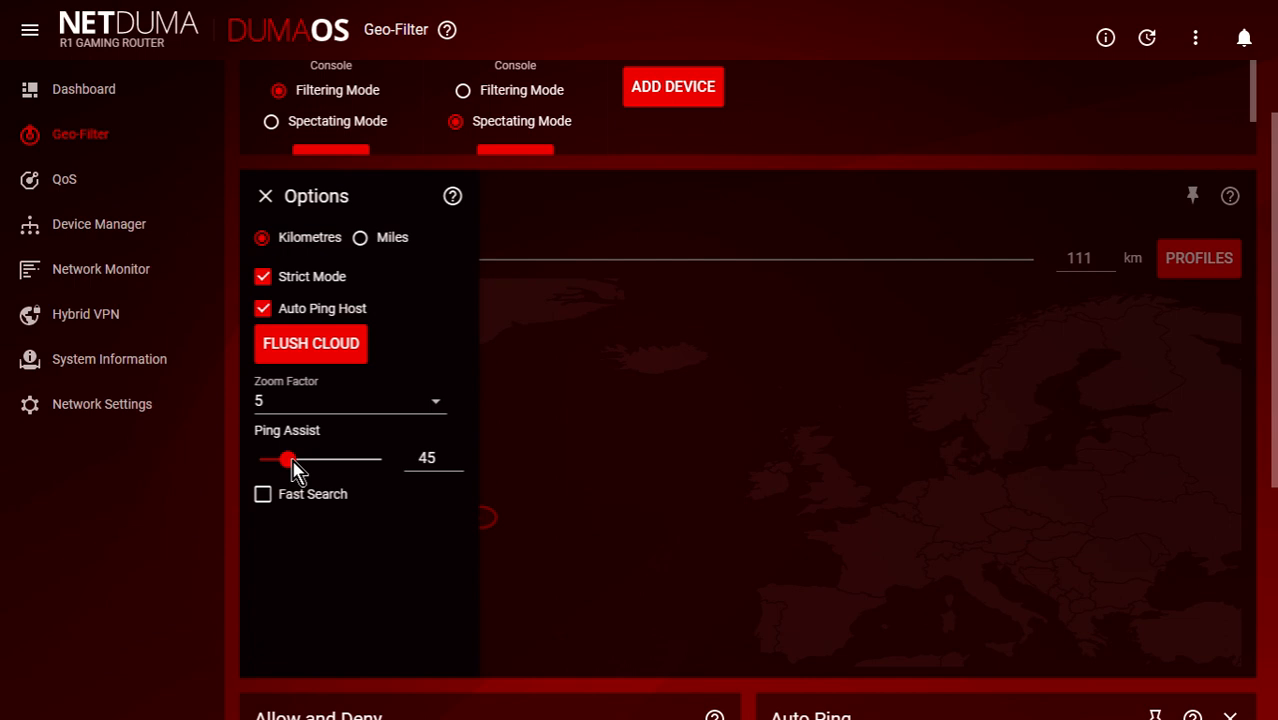
pyautogui.moveTo(288, 458); pyautogui.dragTo(292, 458)
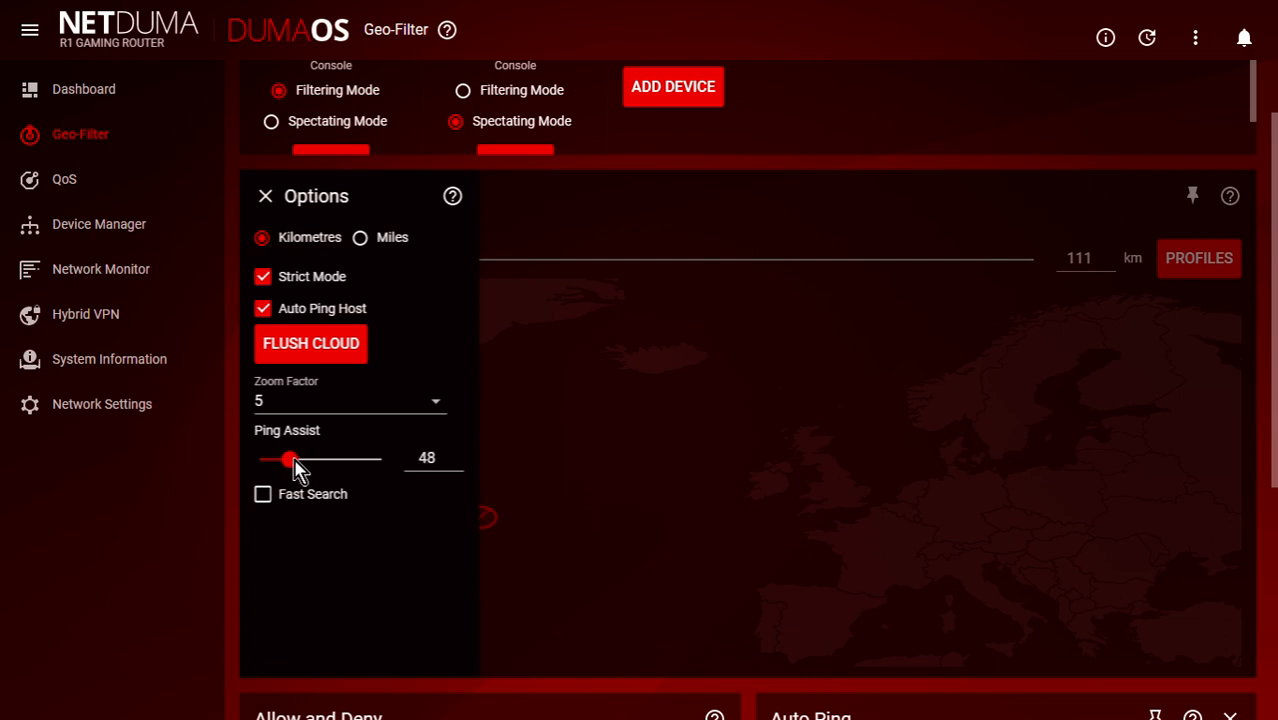
pyautogui.moveTo(290, 458); pyautogui.dragTo(304, 458)
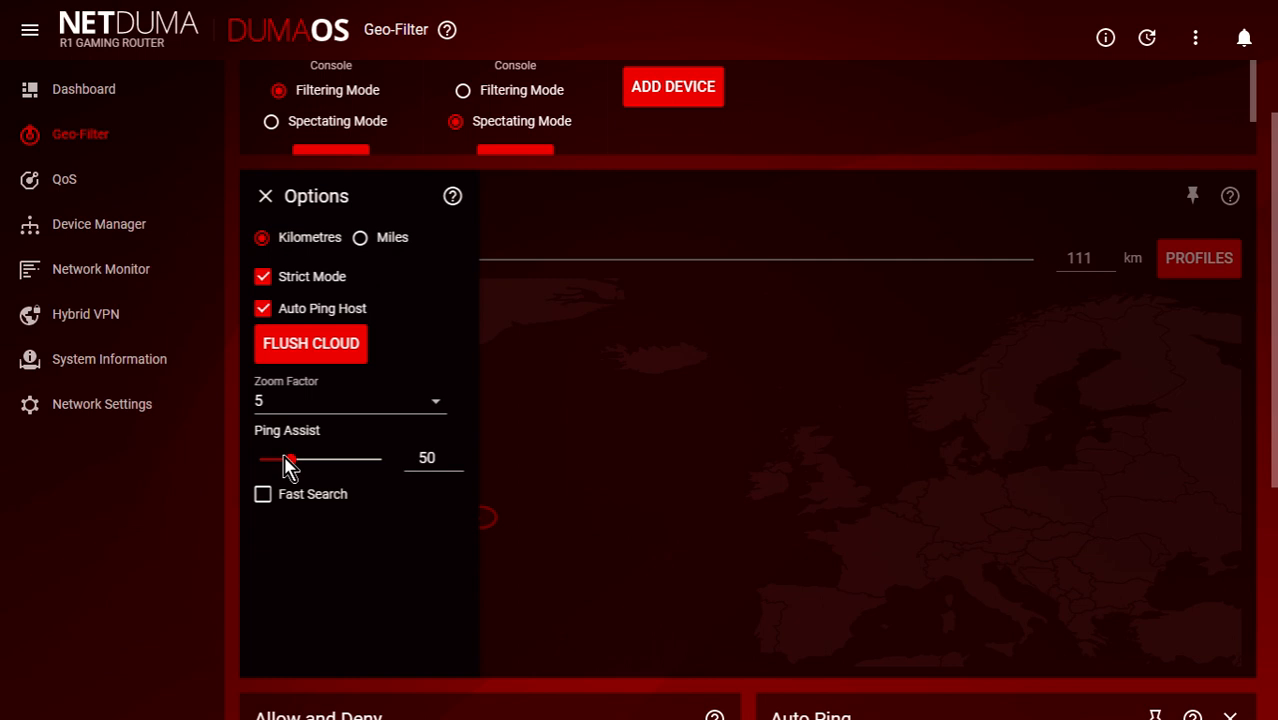
pyautogui.moveTo(290, 458); pyautogui.dragTo(284, 458)
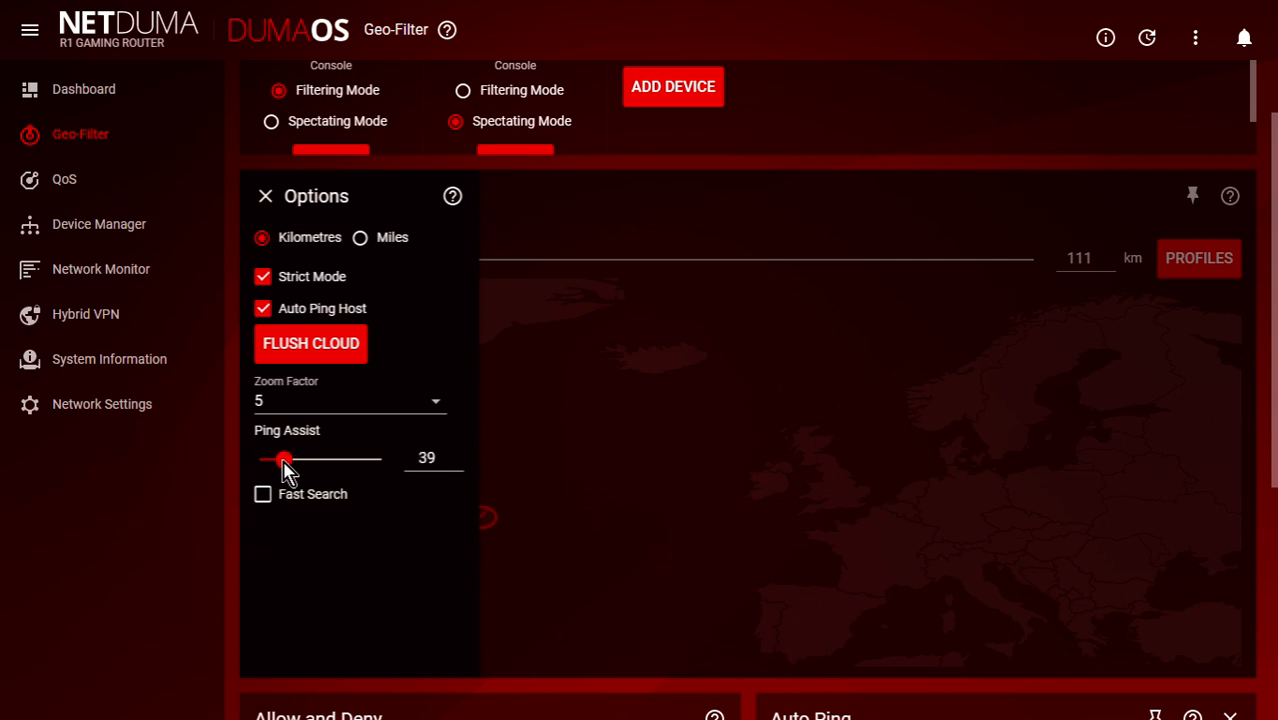
pyautogui.moveTo(284, 458); pyautogui.dragTo(276, 458)
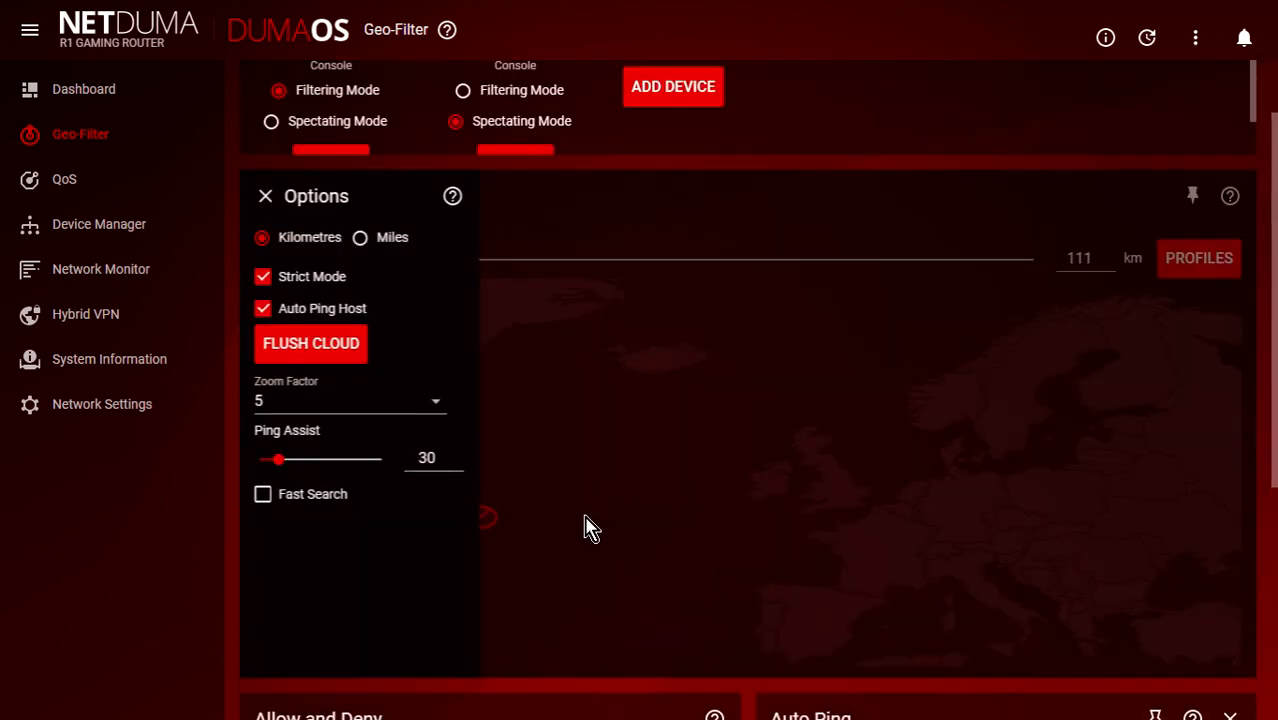
# Close the Geo-Filter options, returning to the map with the 111 km mid-Atlantic home circle
pyautogui.click(264, 196)
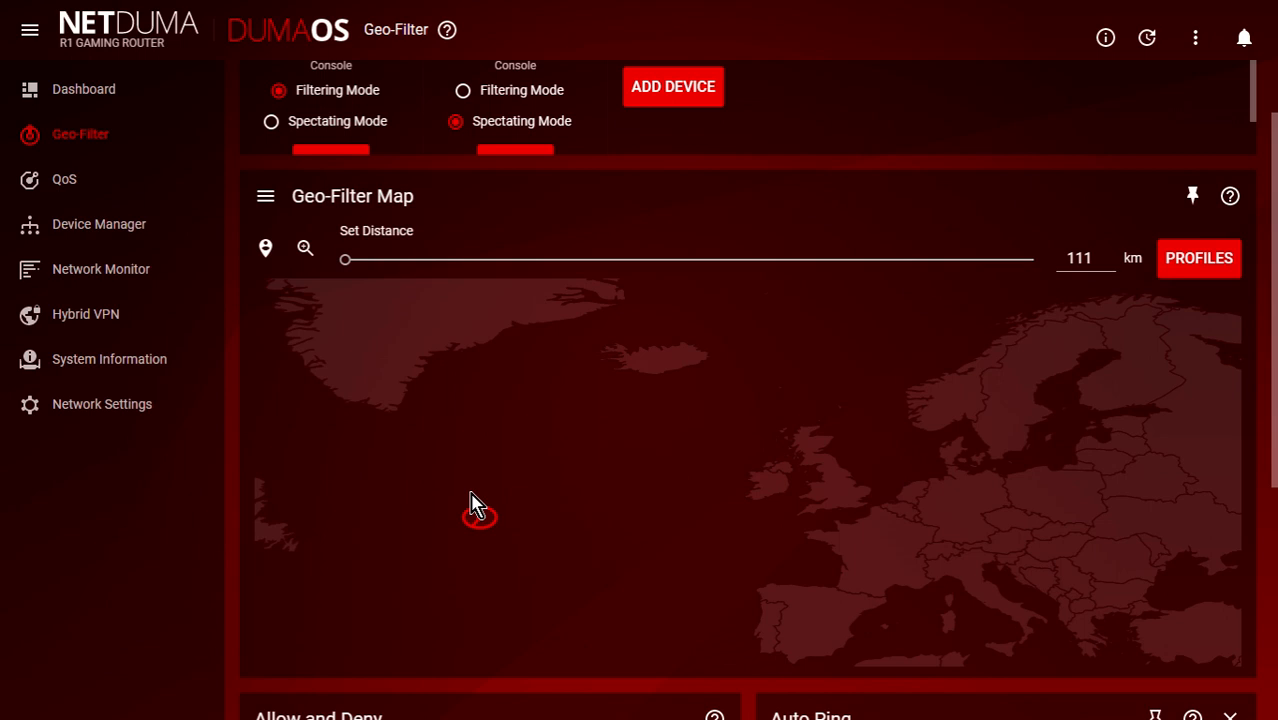
pyautogui.moveTo(570, 552)
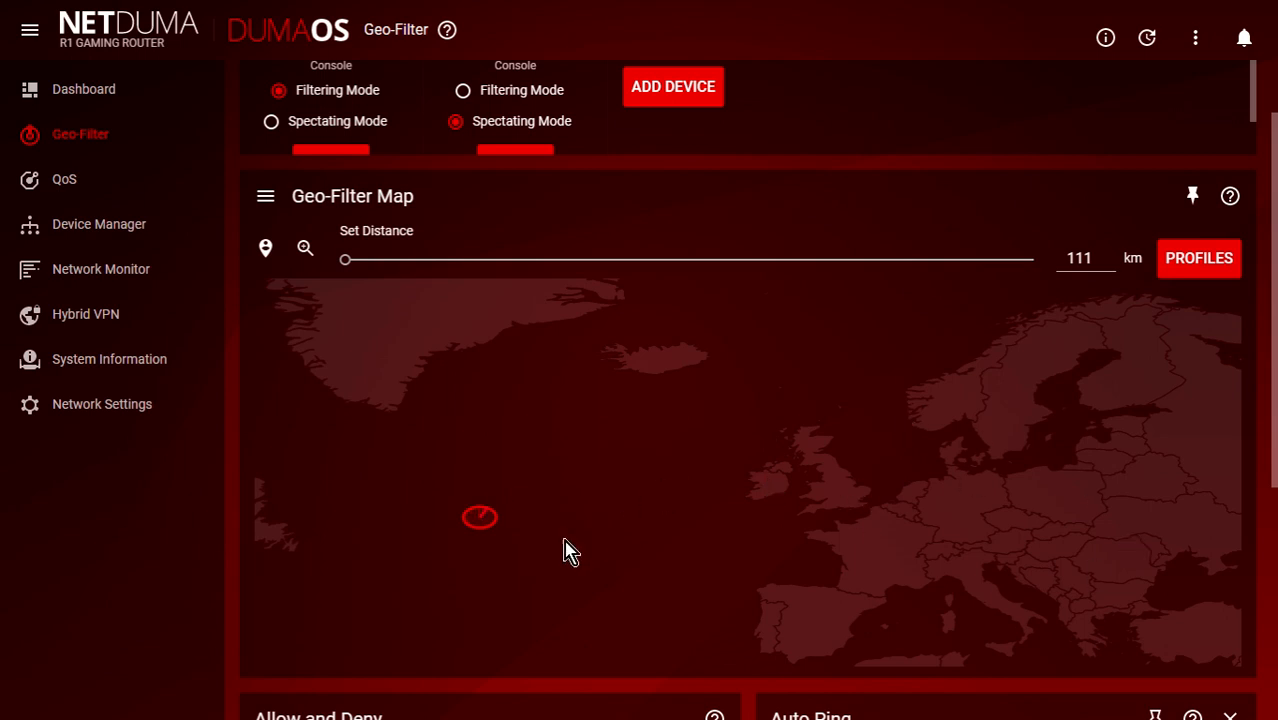
pyautogui.moveTo(510, 536)
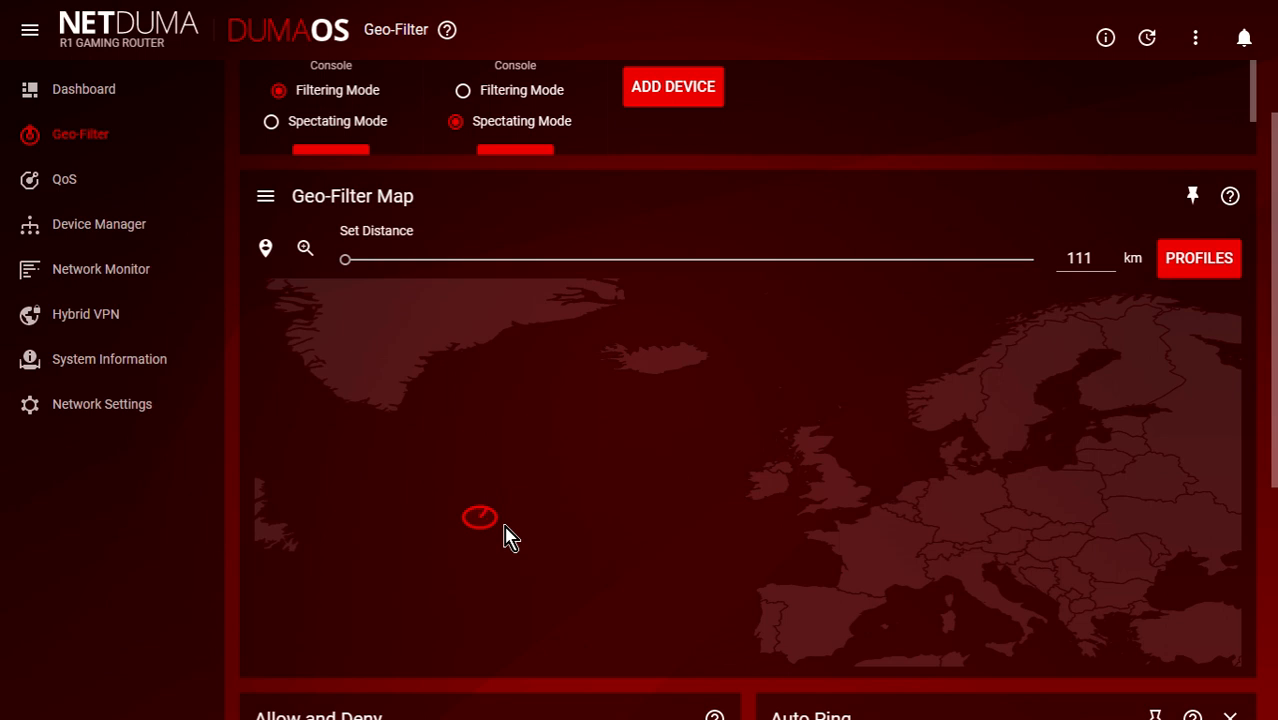
pyautogui.moveTo(536, 528)
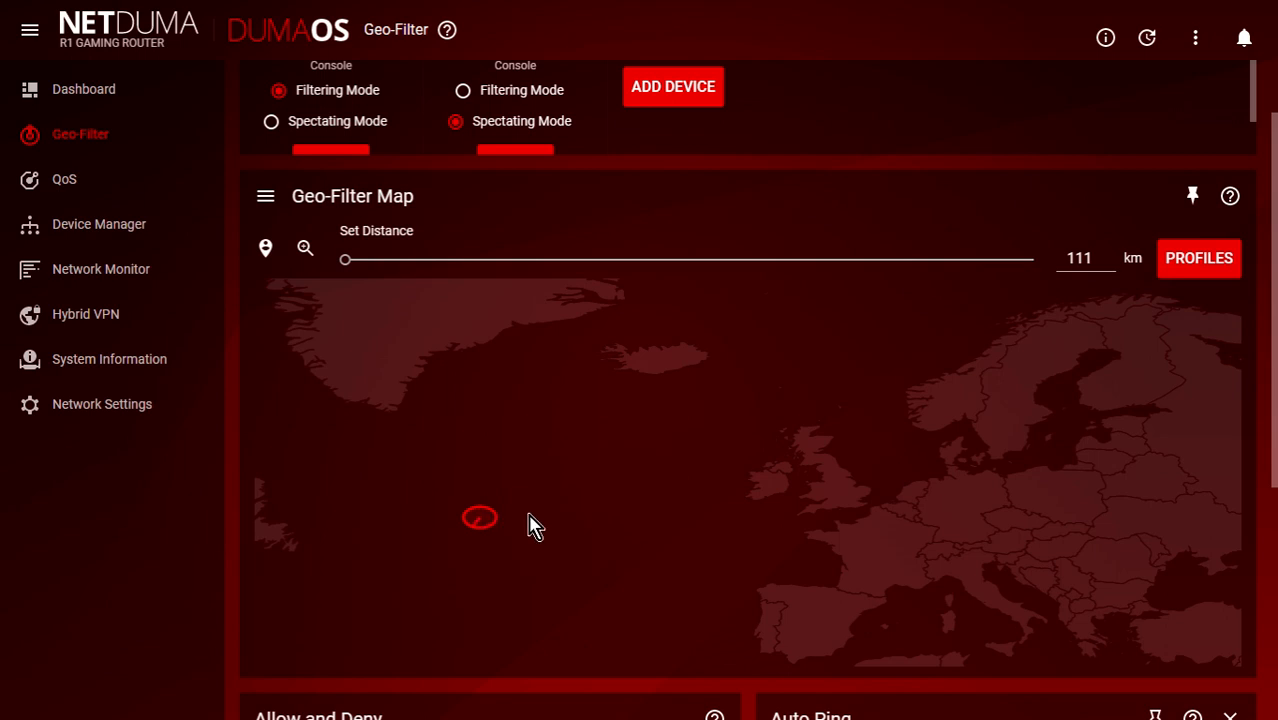